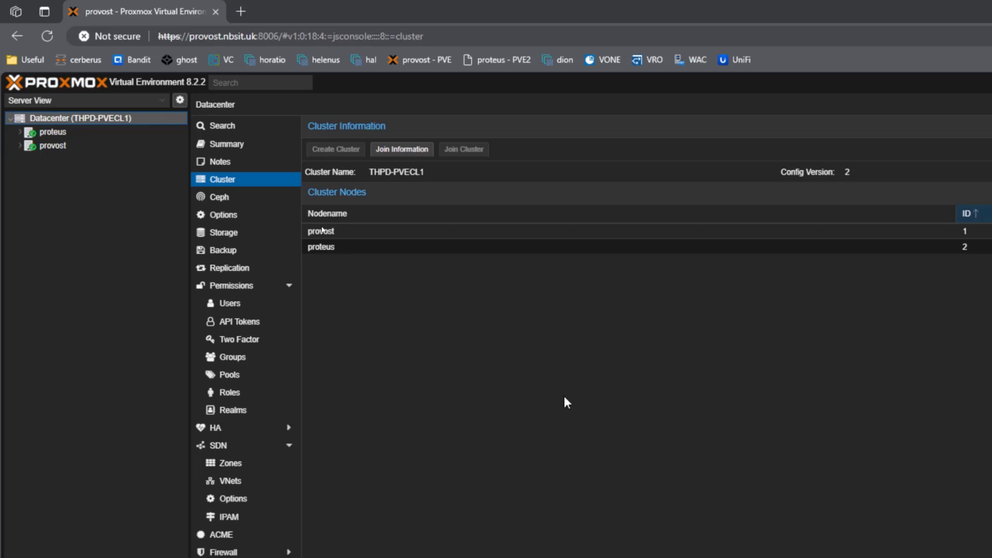
mouse_move(450, 283)
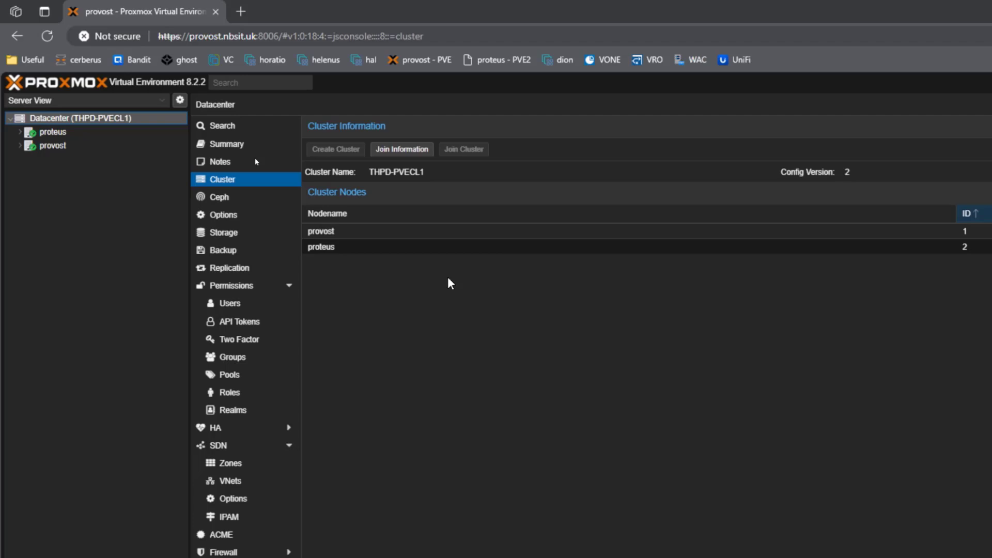
mouse_move(392, 325)
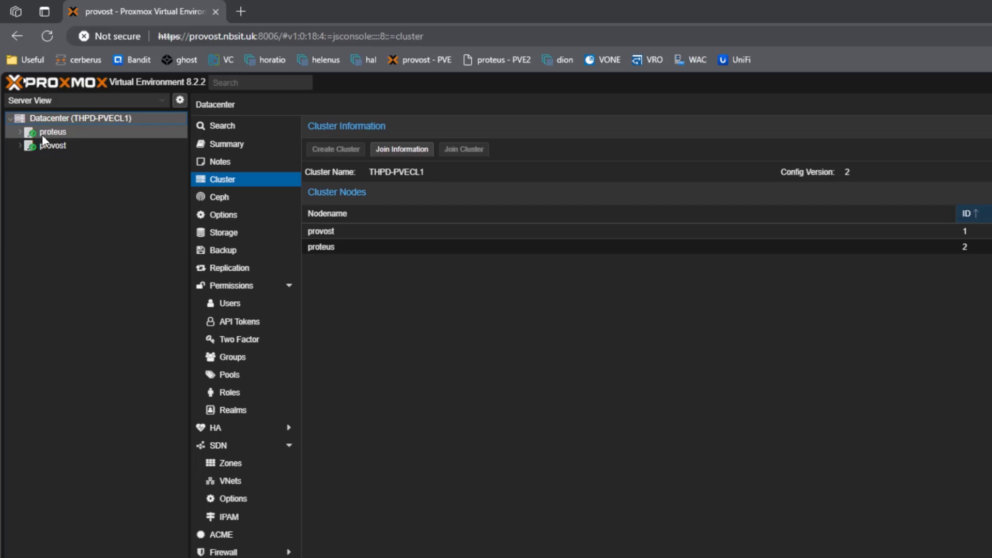
Expand the proteus and provost nodes in Server View to reveal VM 100 (dorcas).
left_click(52, 132)
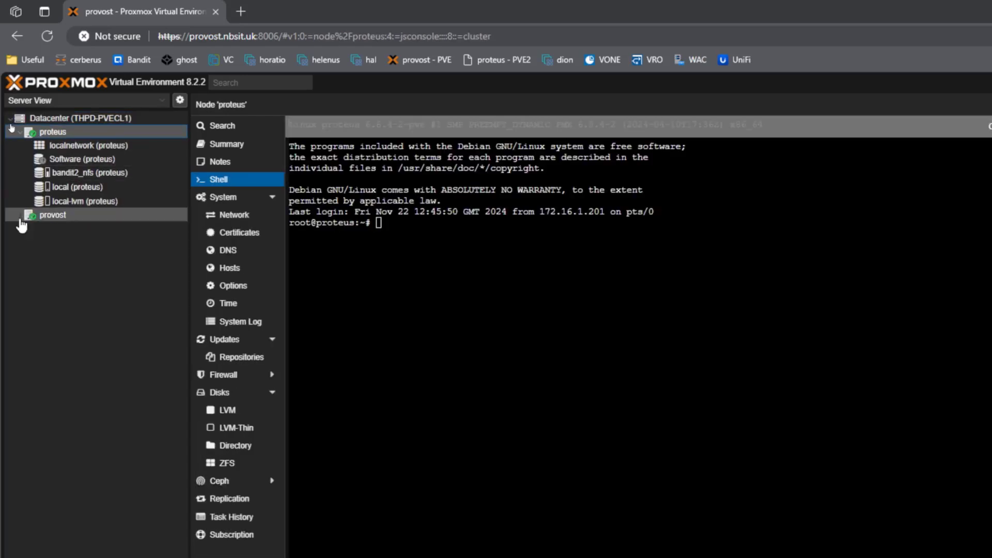
left_click(71, 227)
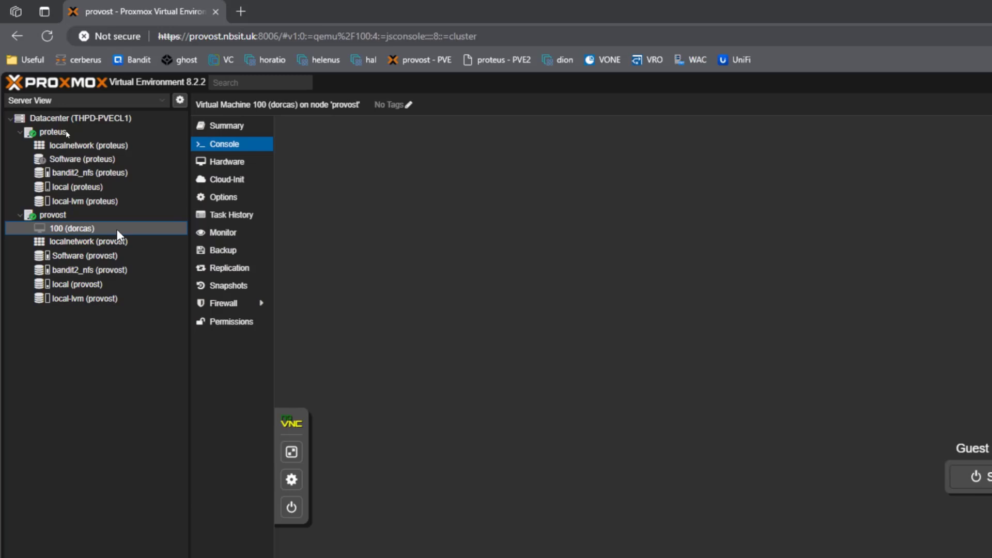
mouse_move(658, 238)
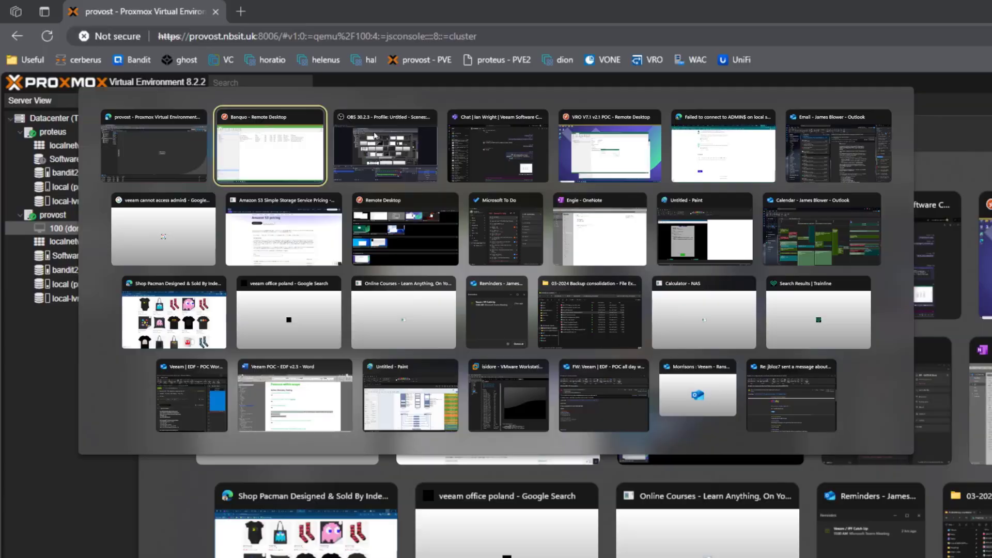
In the Veeam session, list Managed Servers under Backup Infrastructure and bring up its actions.
left_click(270, 146)
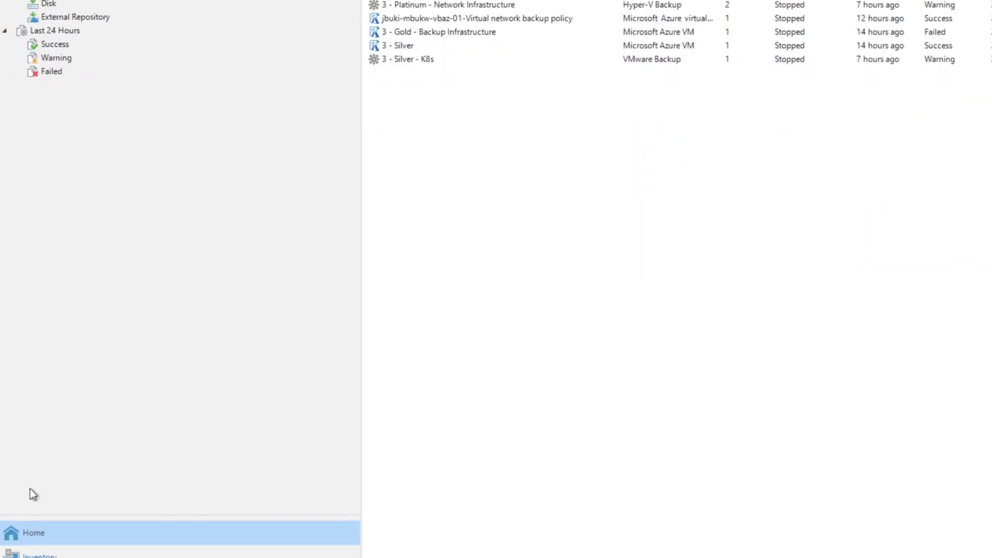
left_click(61, 463)
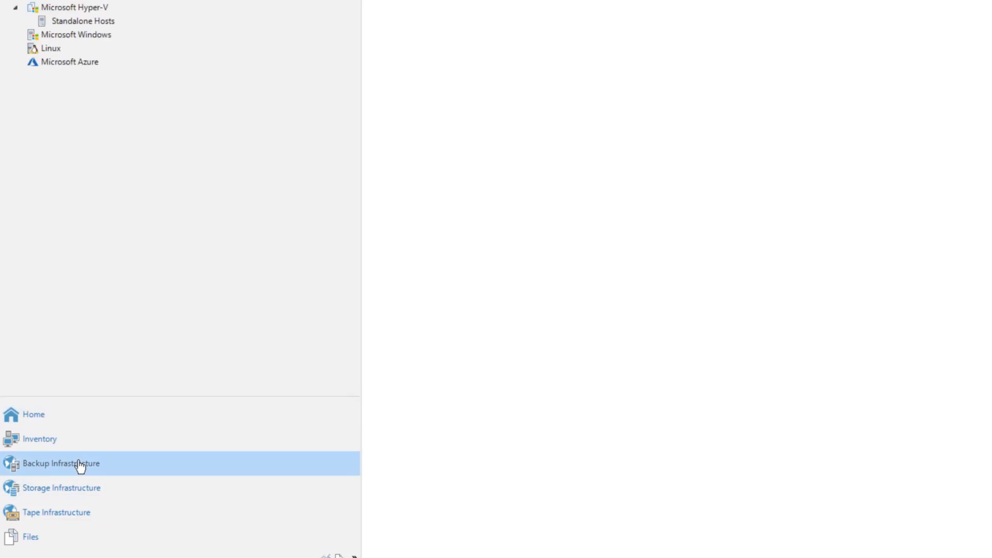
left_click(61, 463)
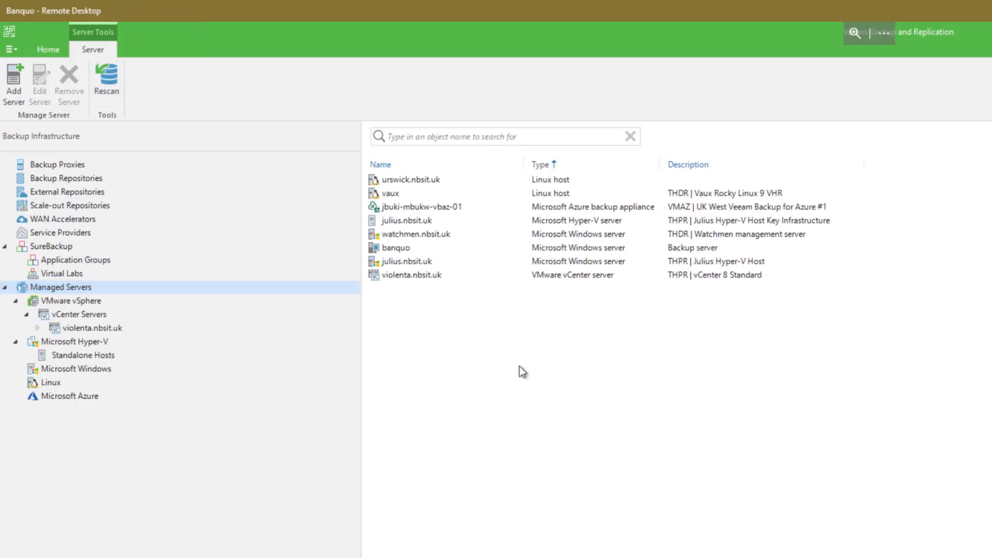
mouse_move(134, 299)
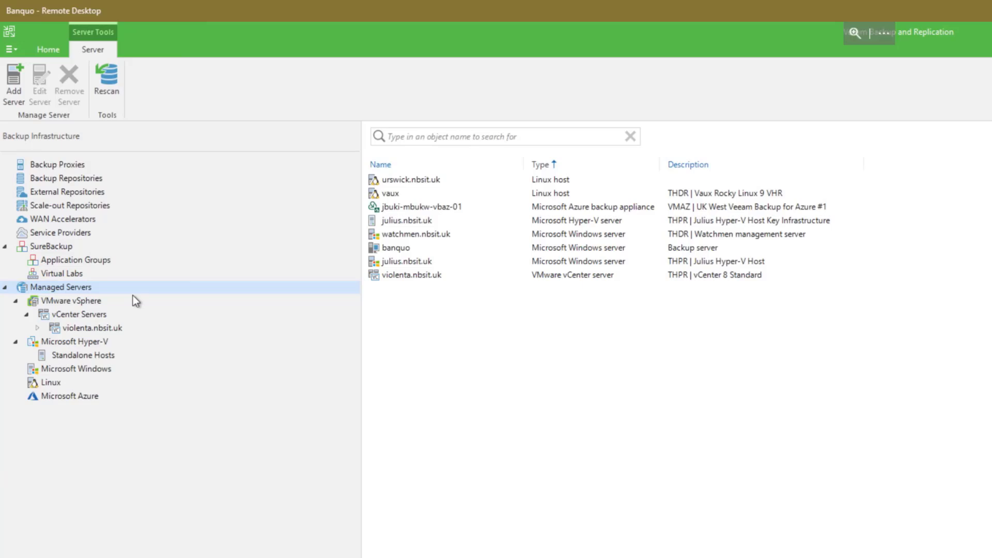
mouse_move(139, 291)
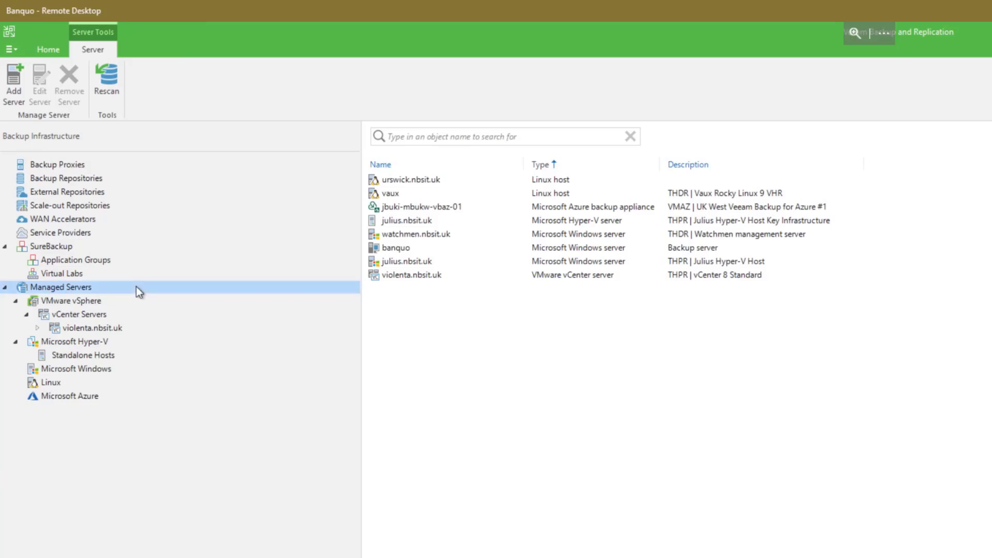
right_click(62, 287)
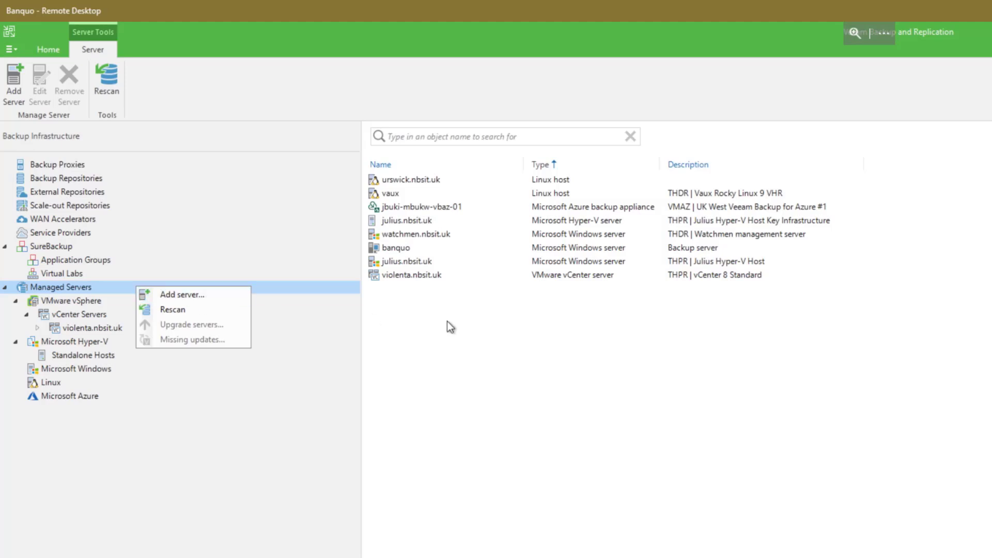
Add a Proxmox VE virtualization platform server named provost.nbsit.uk and advance to credentials.
left_click(182, 294)
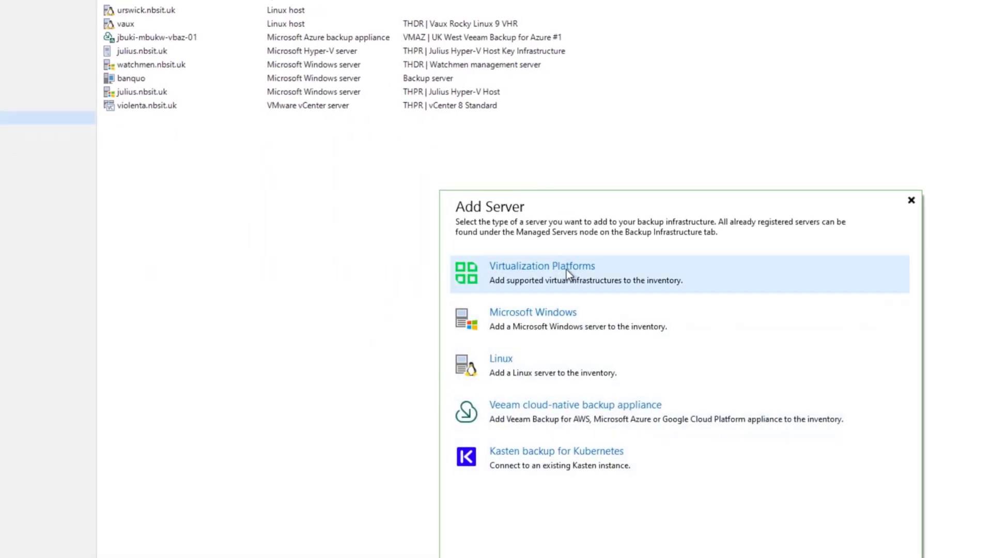
left_click(541, 265)
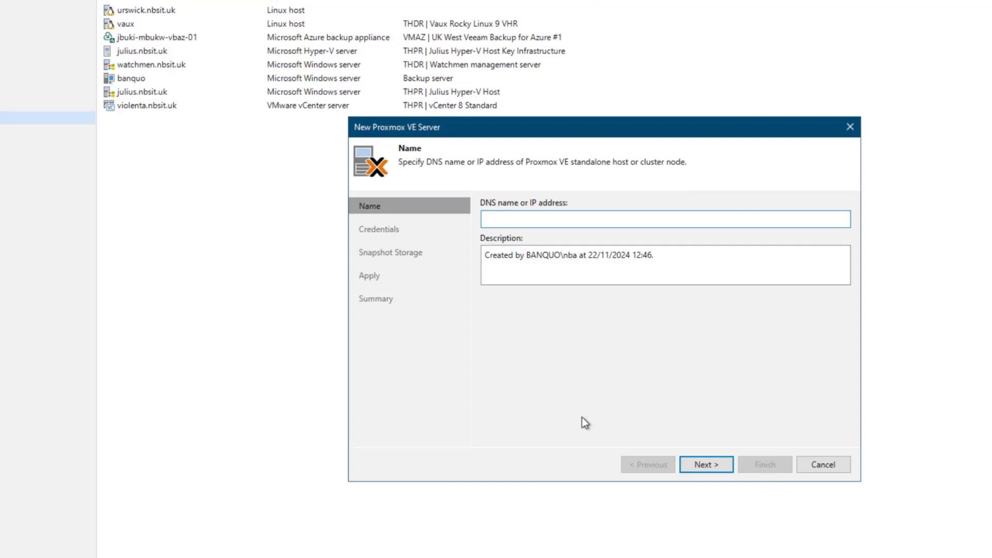
type("provost")
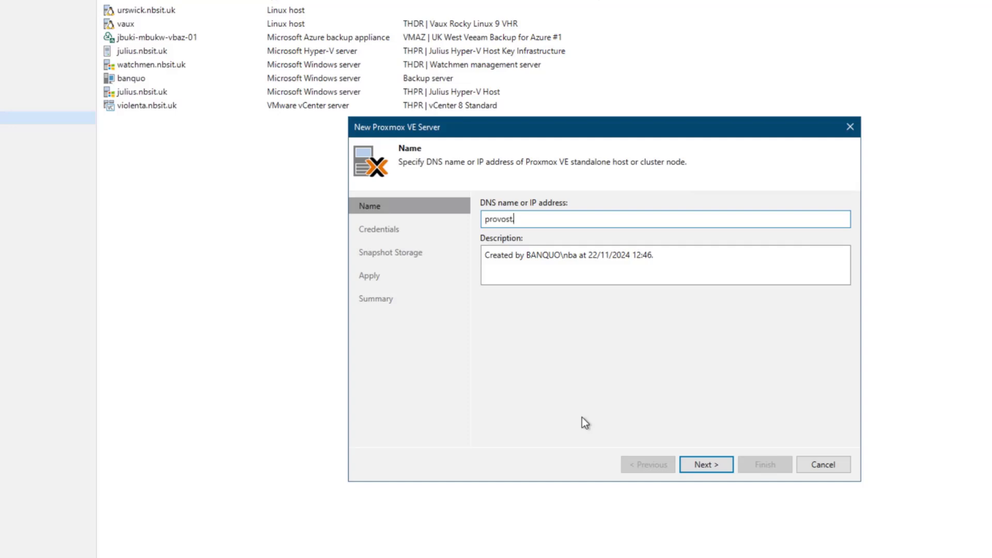
type(".nbsit.uk")
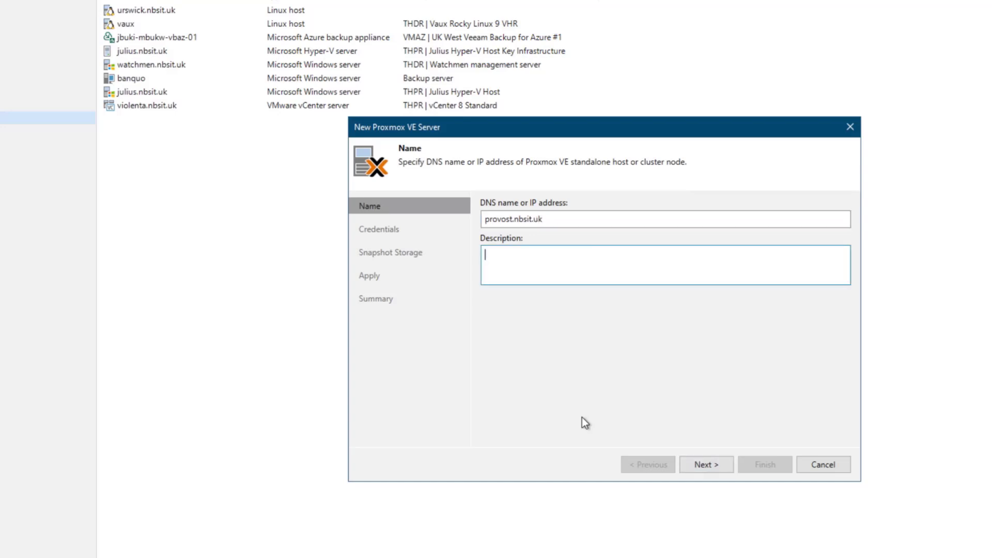
left_click(706, 465)
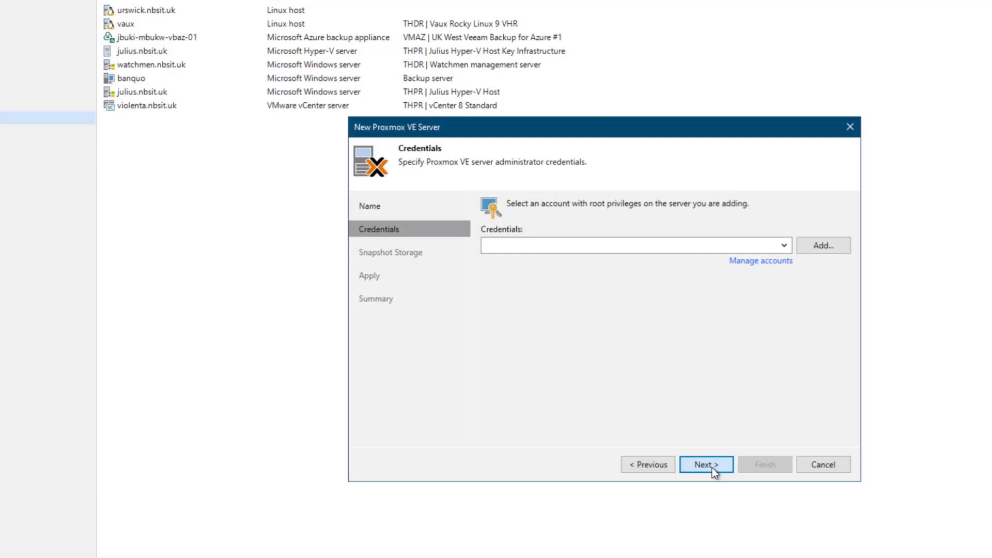
Connect to provost using the PVE root credentials and trust its SSH key fingerprint.
left_click(783, 246)
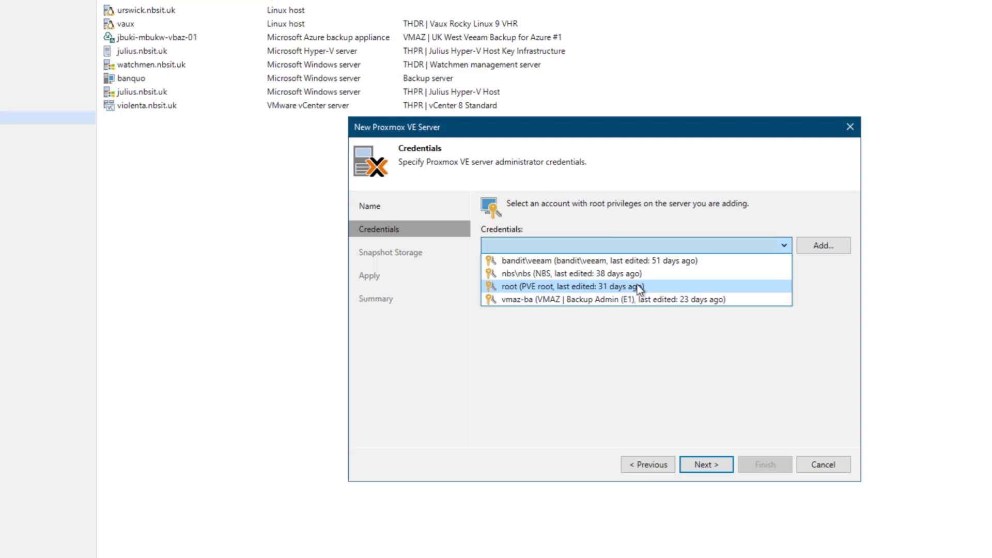
left_click(582, 286)
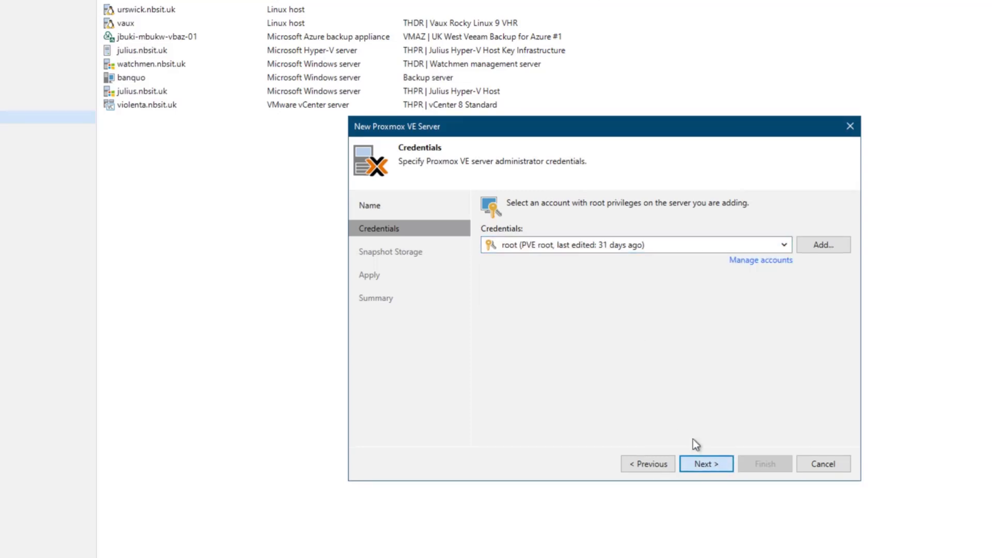
left_click(706, 463)
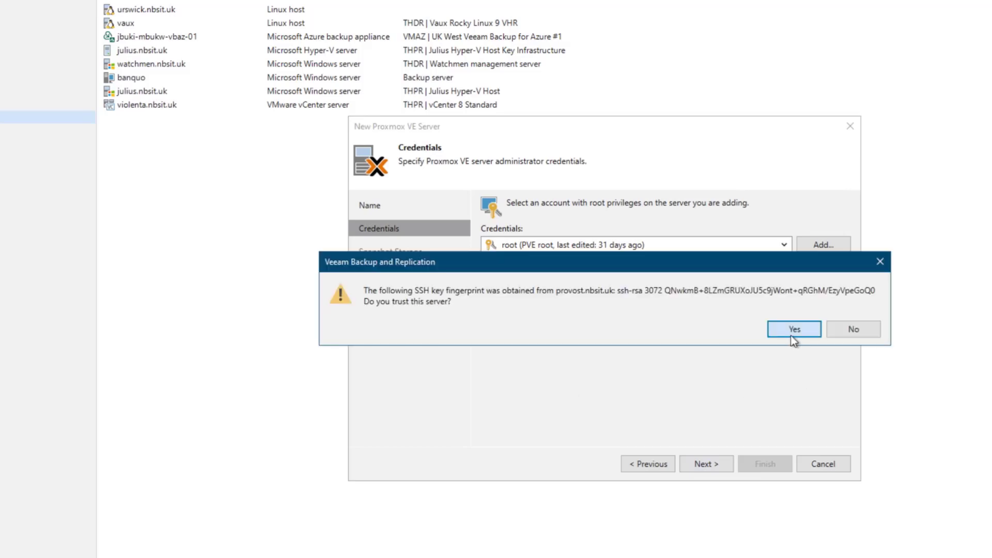
left_click(794, 329)
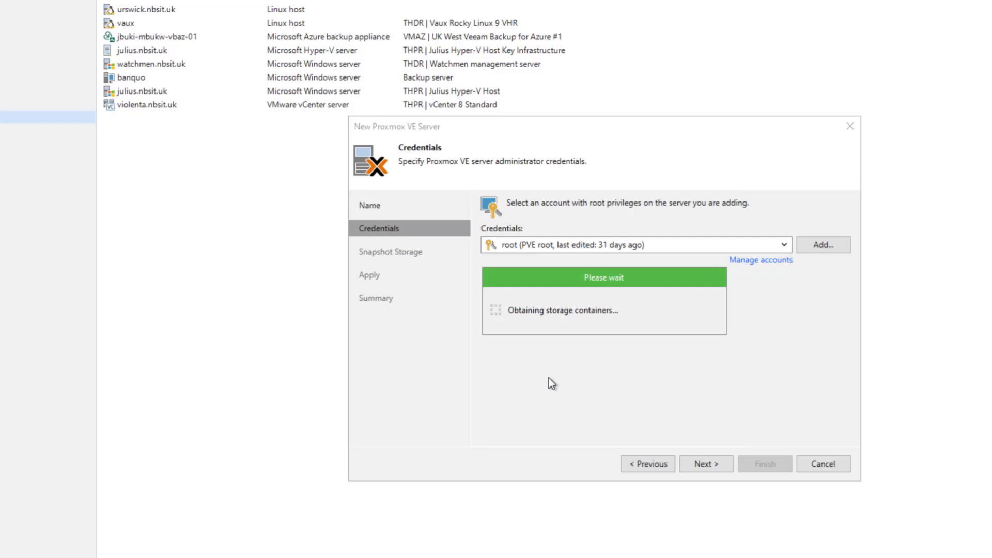
left_click(706, 463)
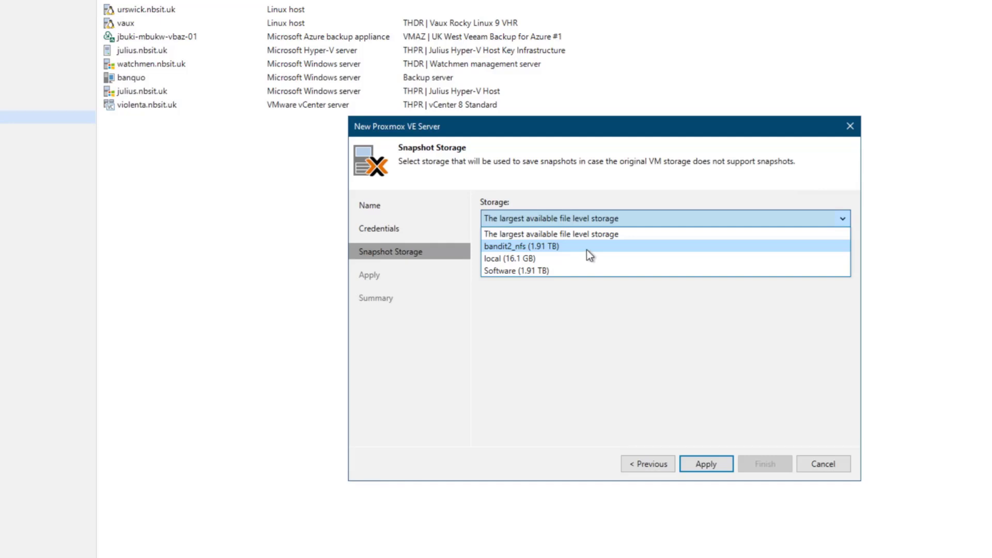
Use bandit2_nfs (1.91 TB) as snapshot storage and apply the Proxmox server settings.
left_click(519, 246)
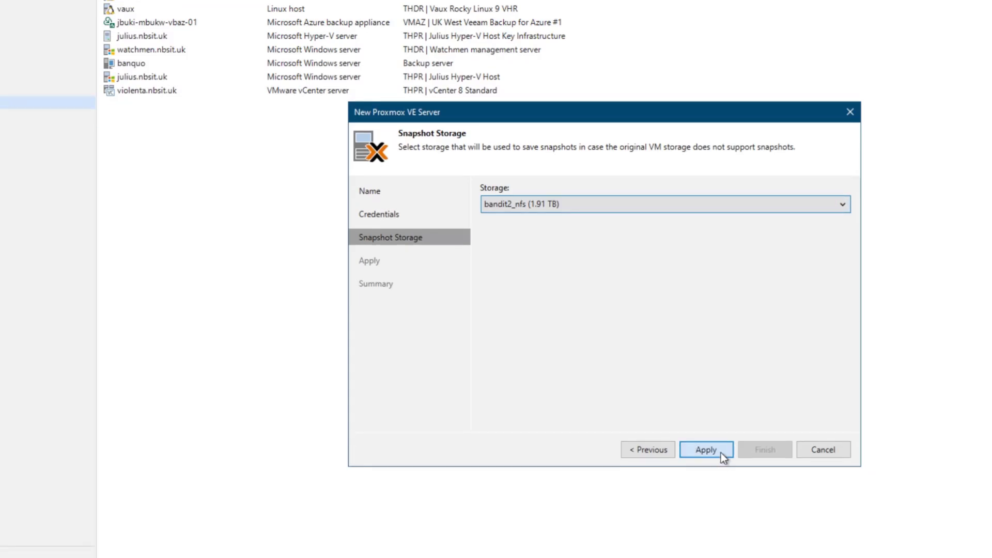
left_click(705, 449)
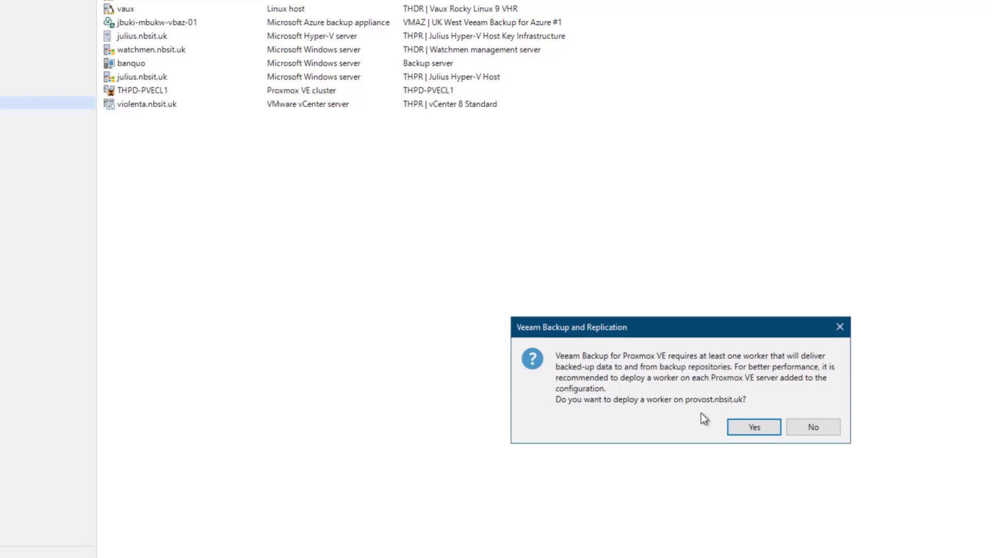
mouse_move(663, 350)
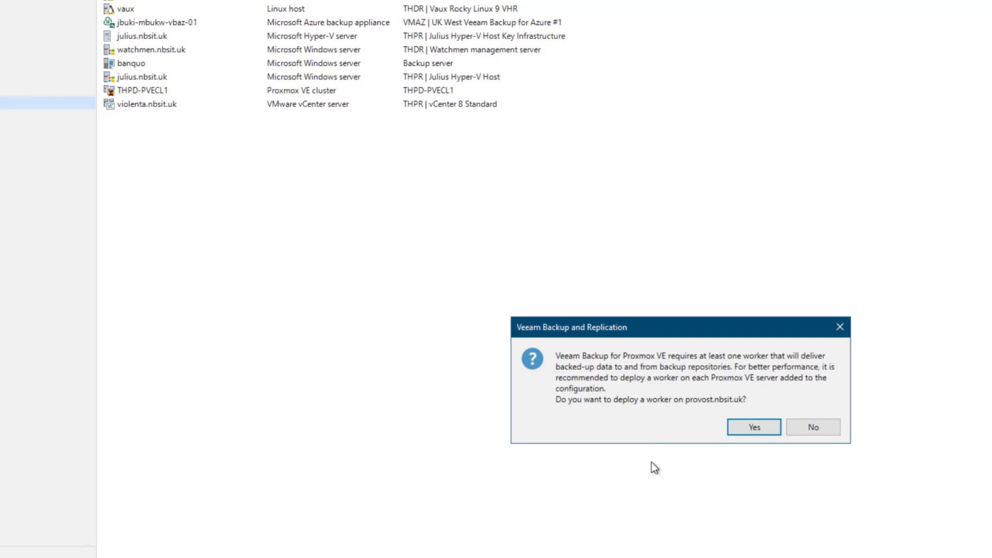
Deploy a worker on provost named verdi, stored on bandit2_nfs, with no description.
left_click(754, 426)
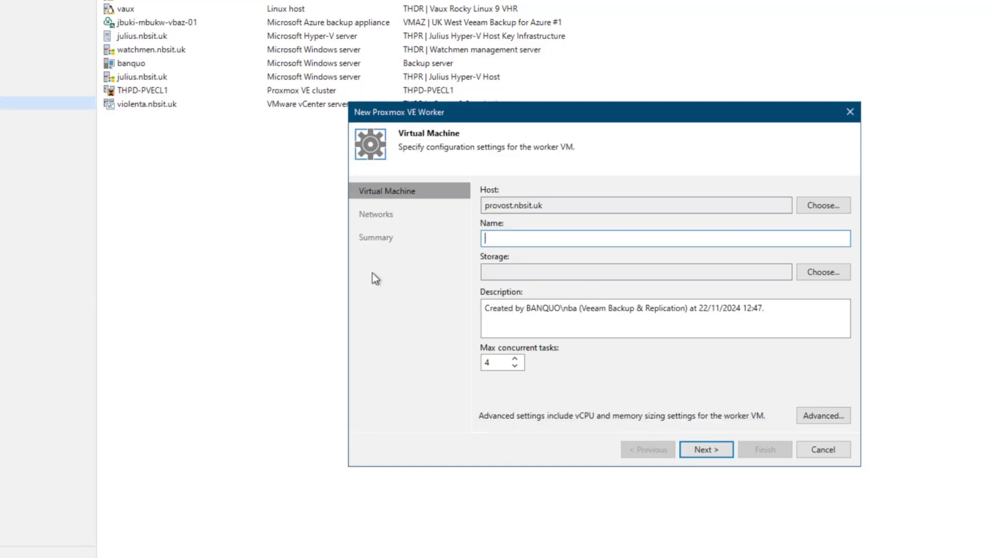
type("verdi")
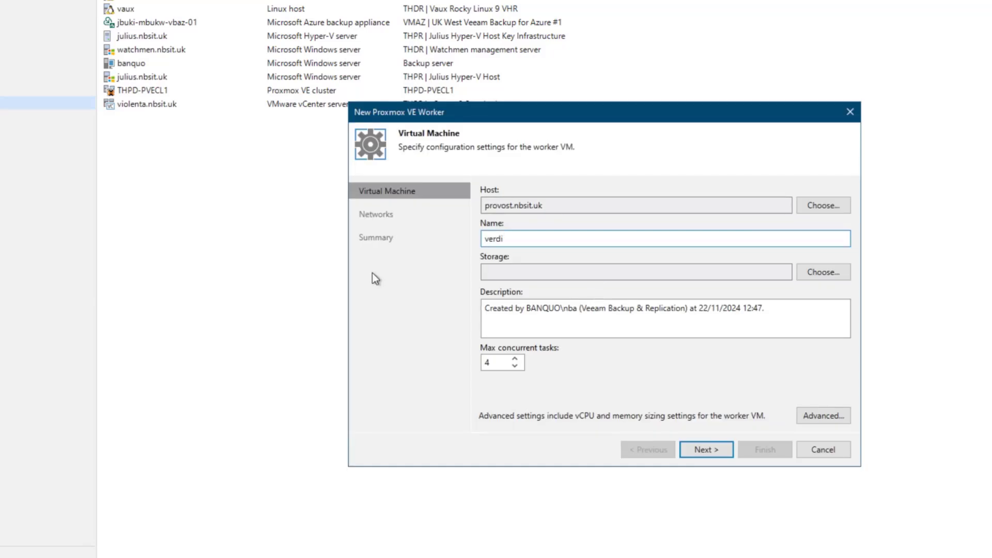
left_click(823, 272)
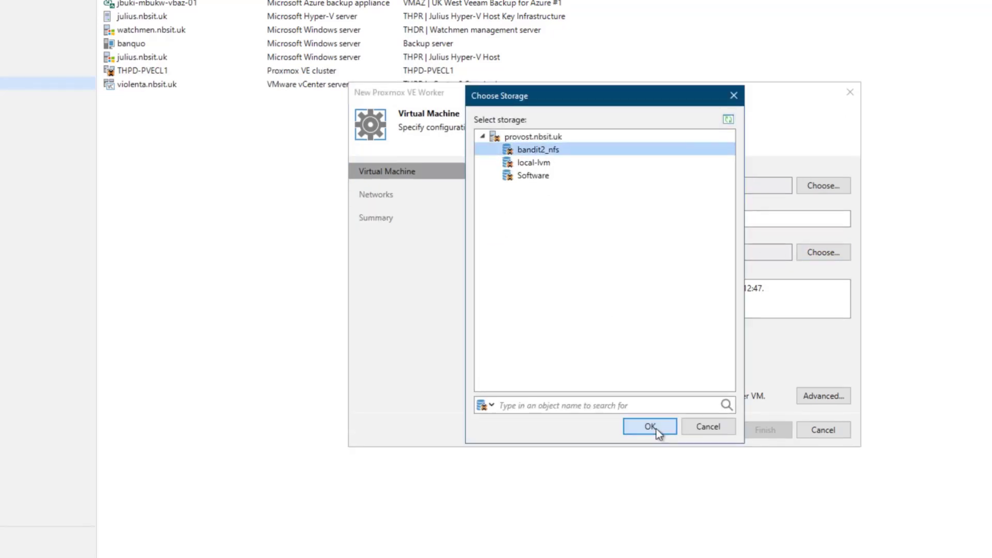
left_click(649, 426)
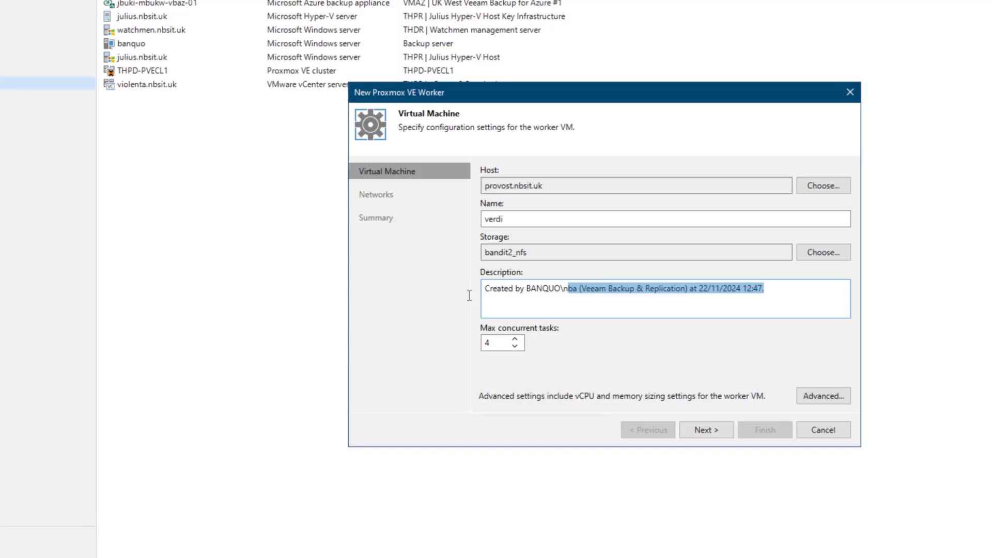
key("Delete")
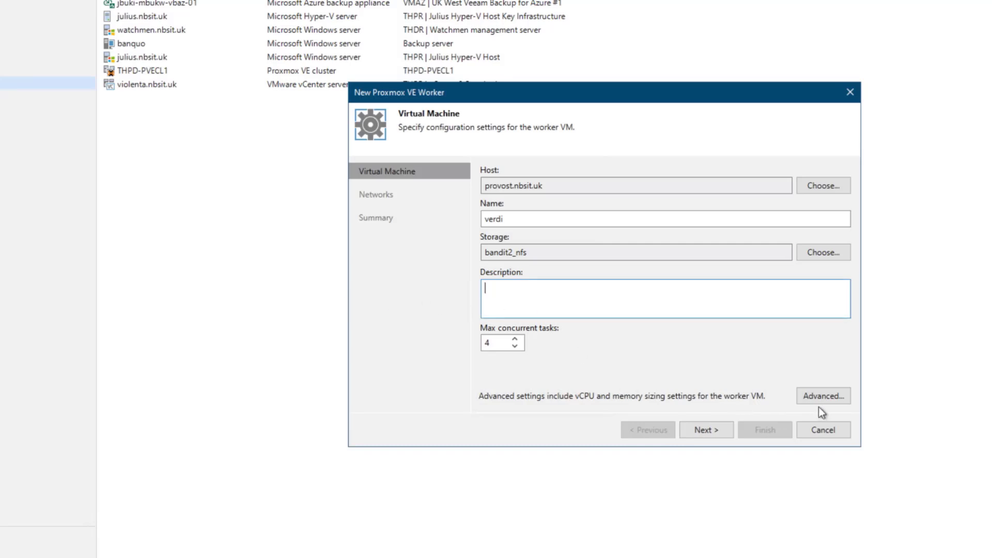
Give the worker 4 vCPUs in its advanced sizing and continue to networking.
left_click(823, 396)
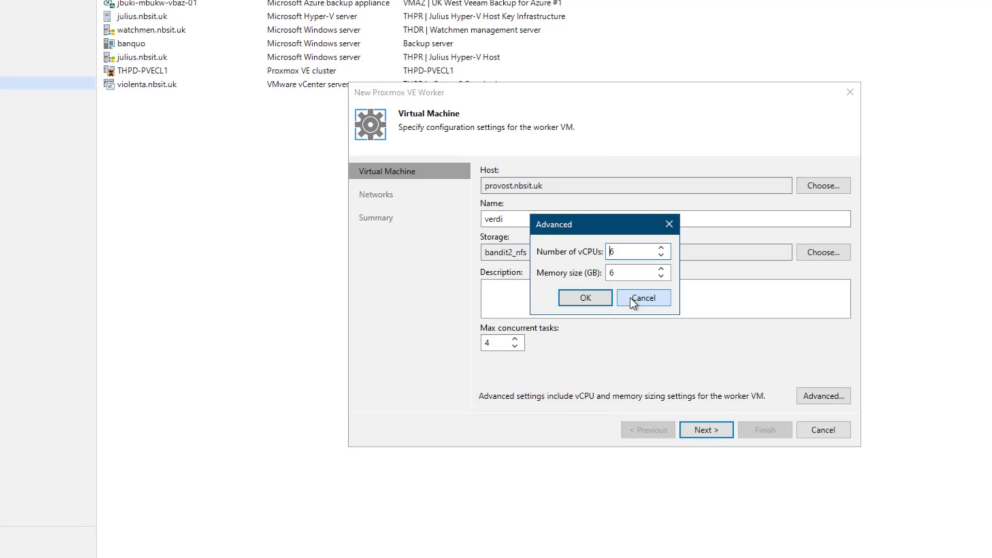
left_click(632, 251)
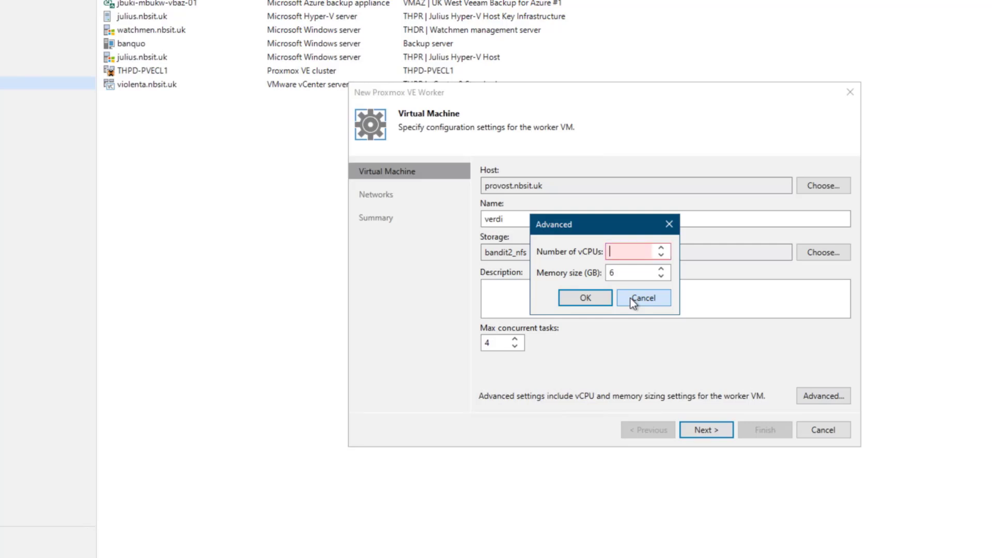
type("4")
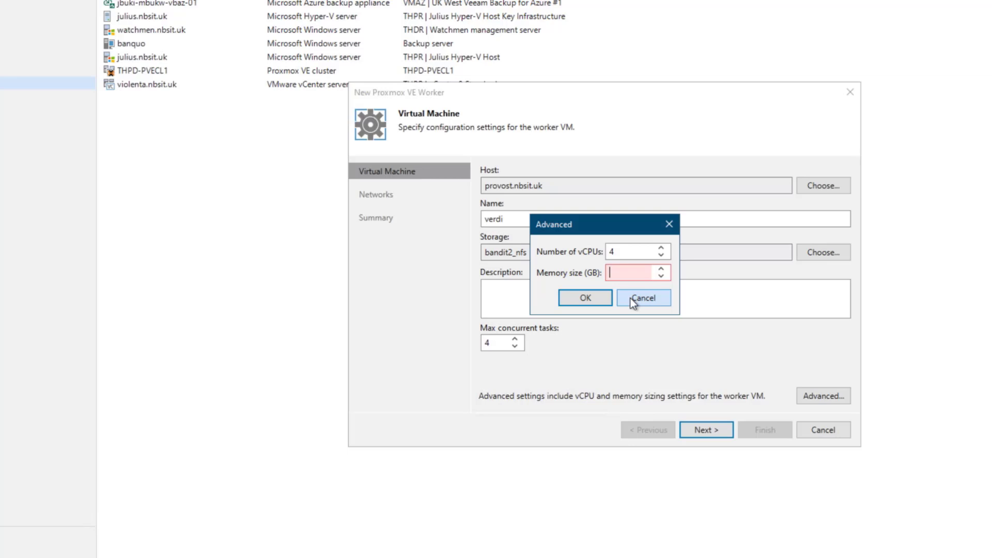
left_click(643, 298)
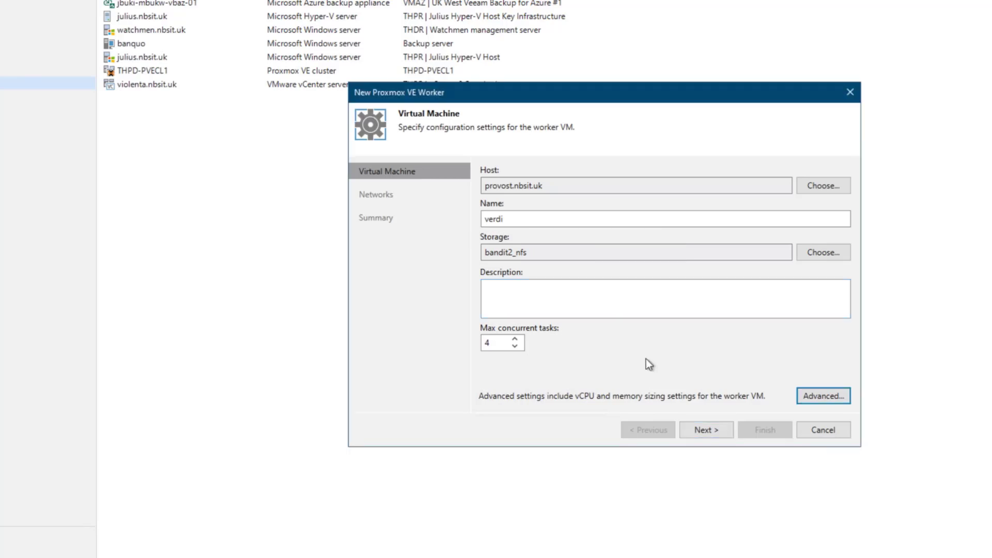
left_click(706, 430)
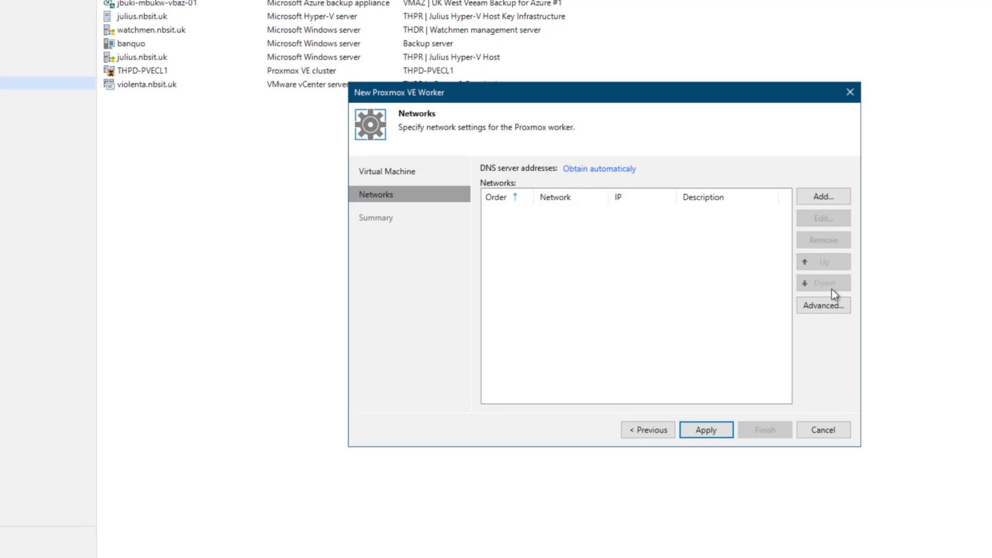
mouse_move(646, 206)
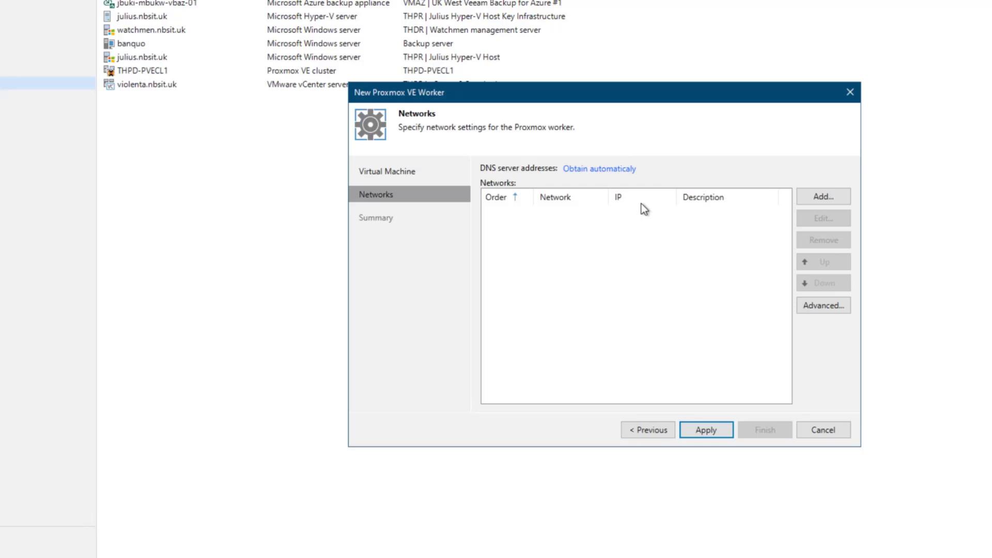
Set worker DNS 172.16.2.2 and 172.16.254.254, add vmbr0 with static IP 172.16.2.201.
left_click(598, 169)
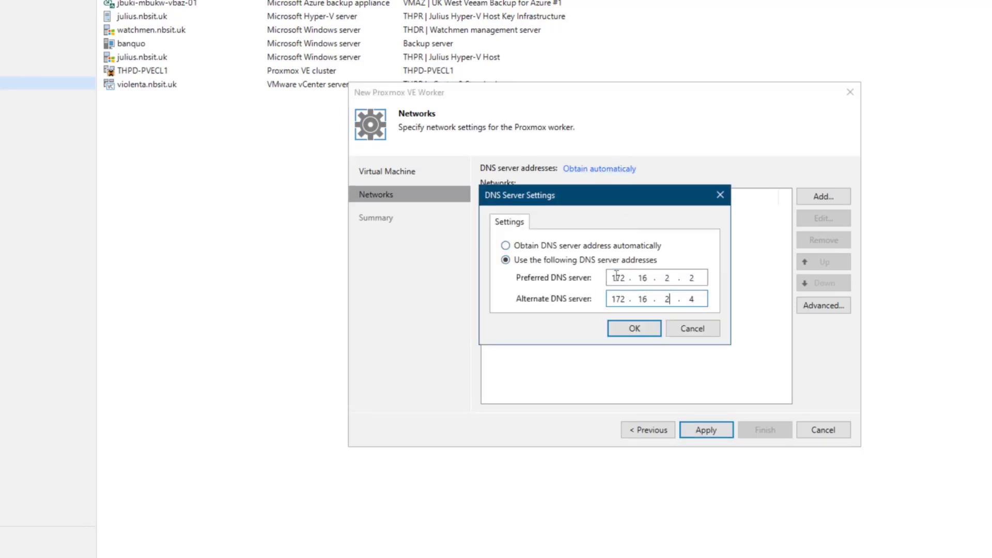
left_click(634, 328)
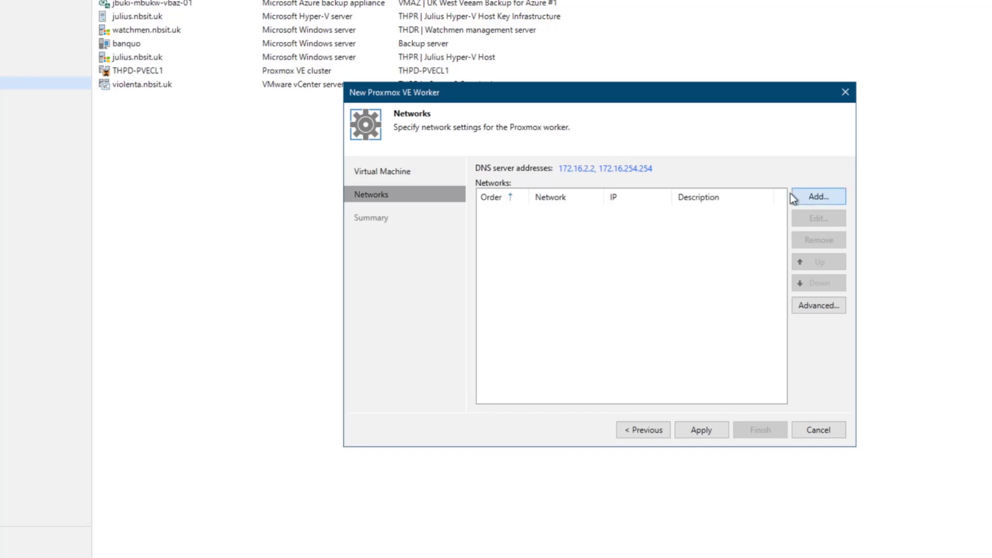
left_click(817, 196)
type("17")
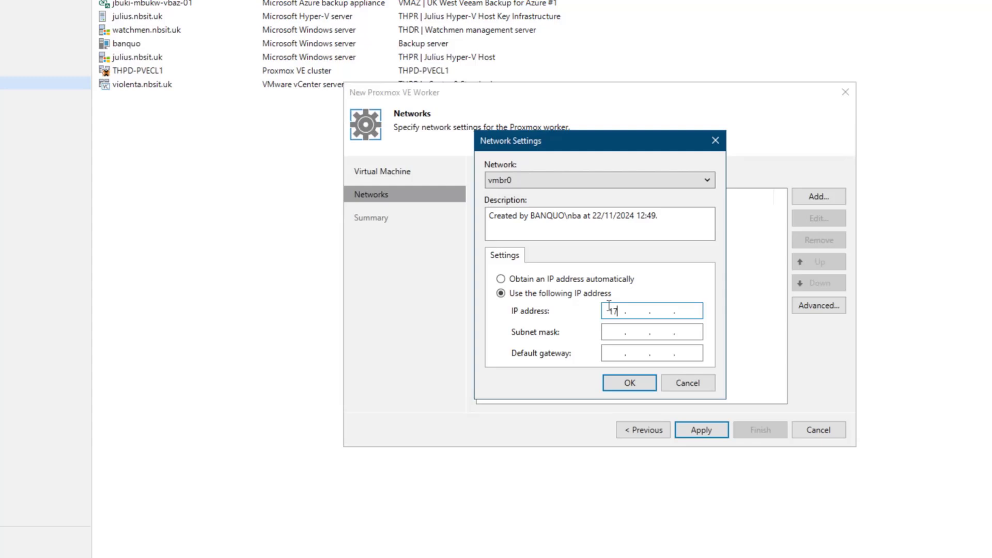
left_click(629, 383)
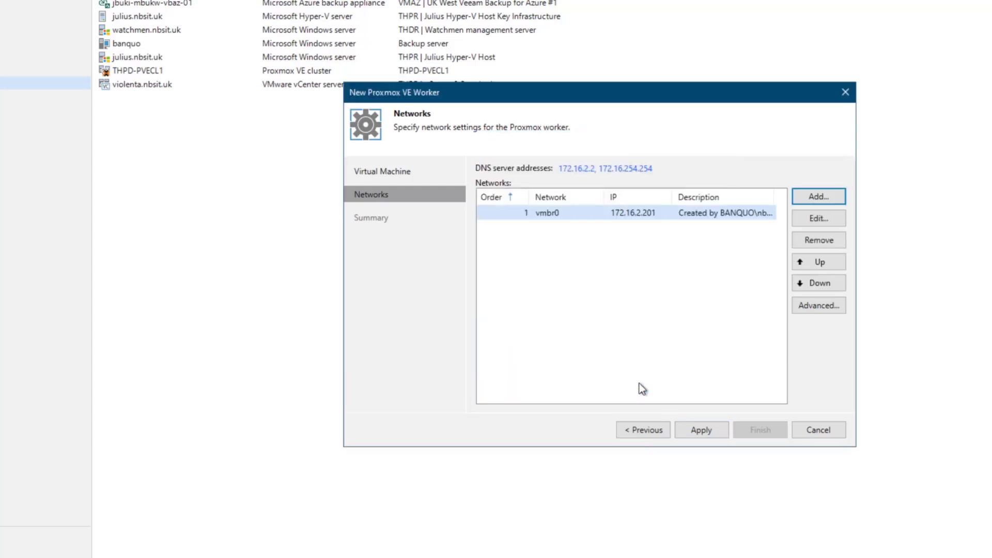
mouse_move(803, 319)
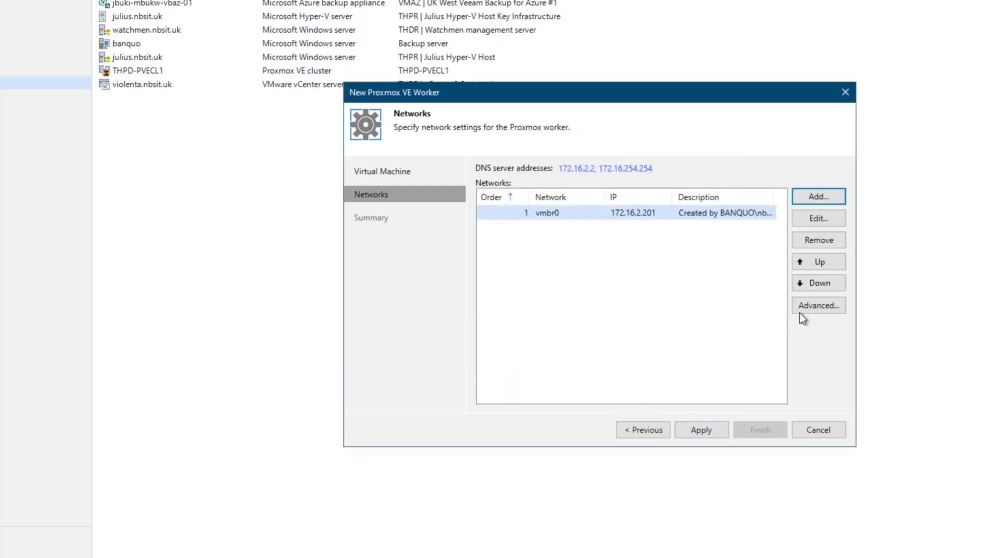
left_click(817, 305)
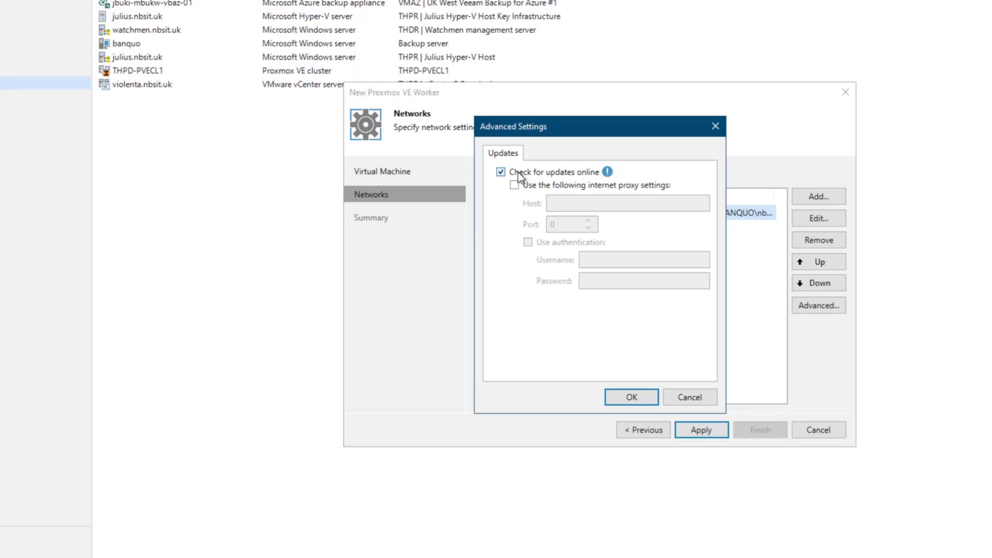
left_click(630, 397)
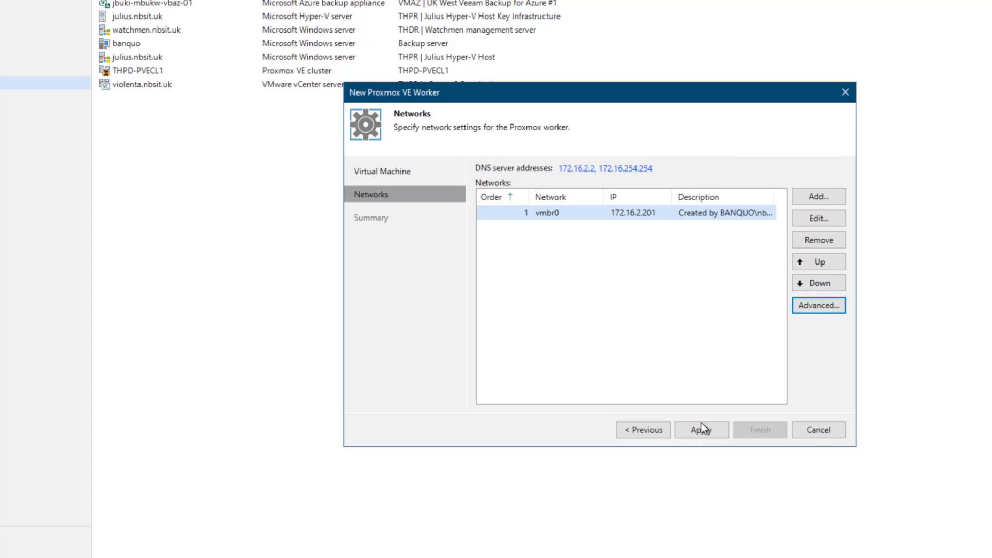
Apply the verdi worker and finish with the configuration test enabled.
left_click(702, 430)
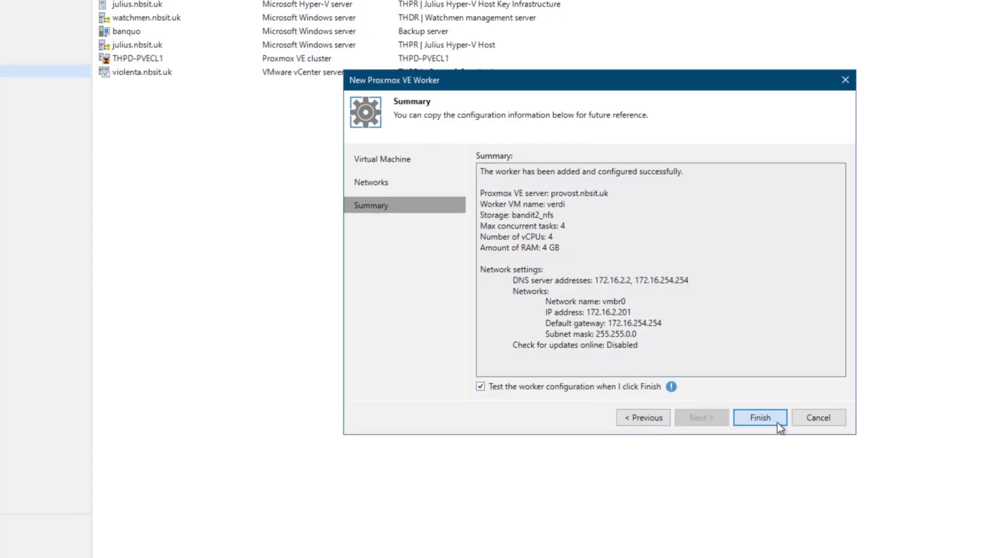
left_click(759, 417)
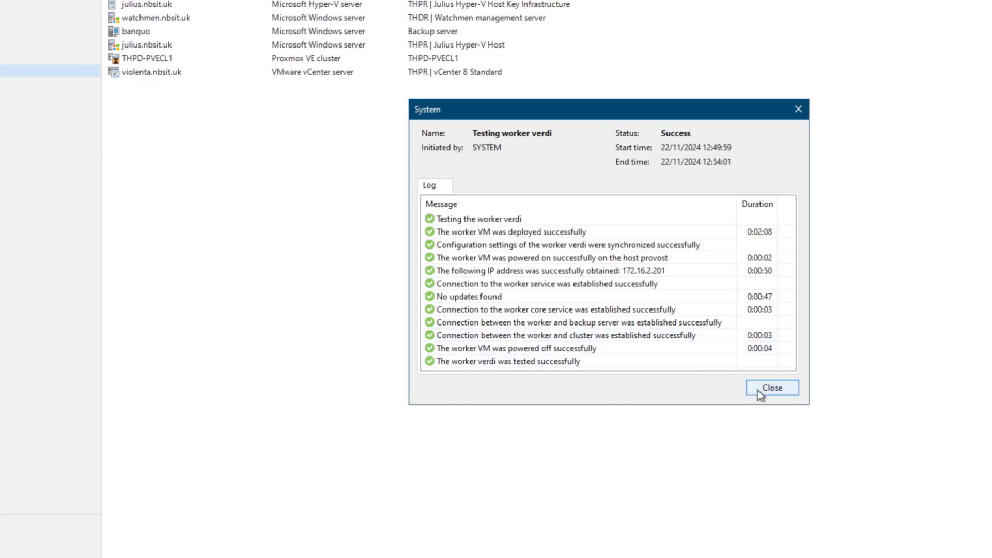
Dismiss the successful worker test log.
left_click(772, 387)
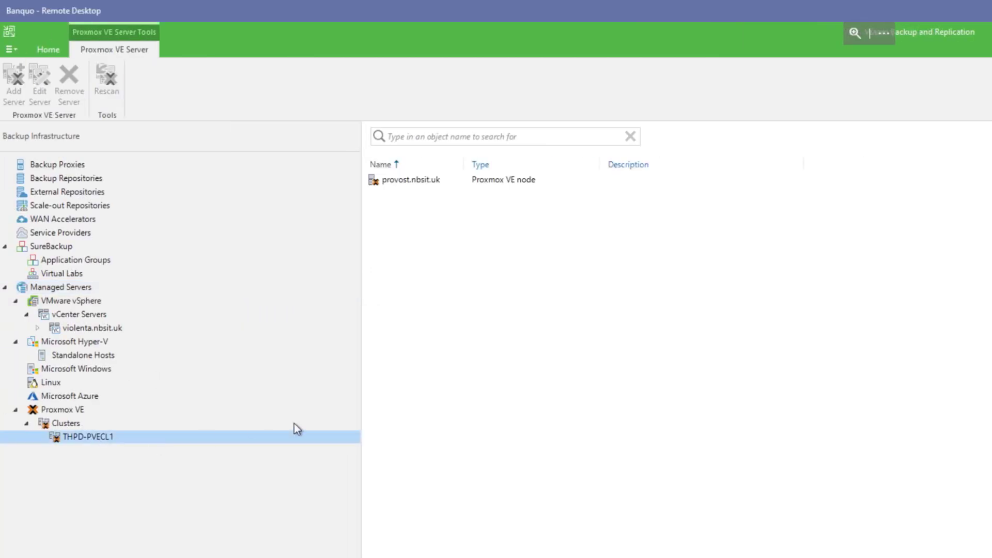
mouse_move(472, 335)
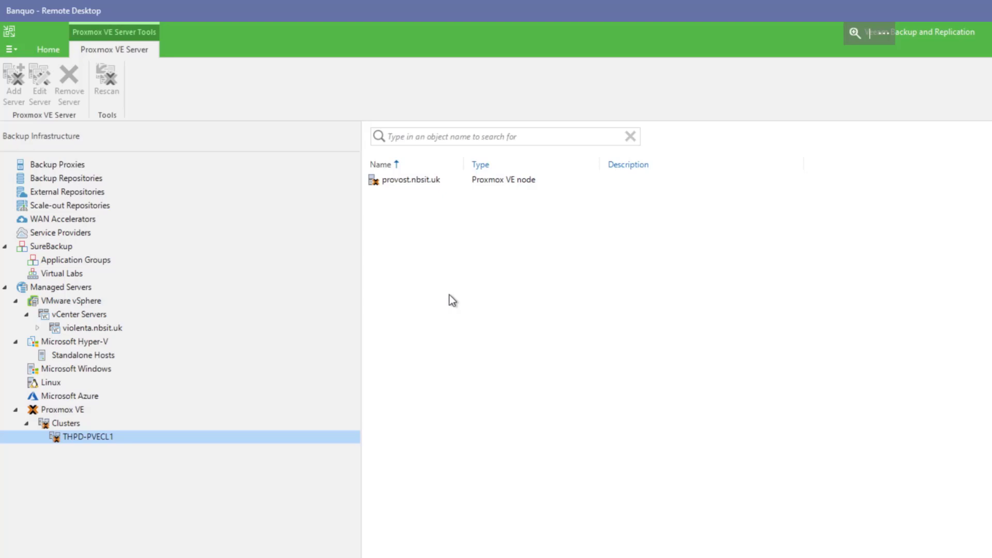
mouse_move(462, 296)
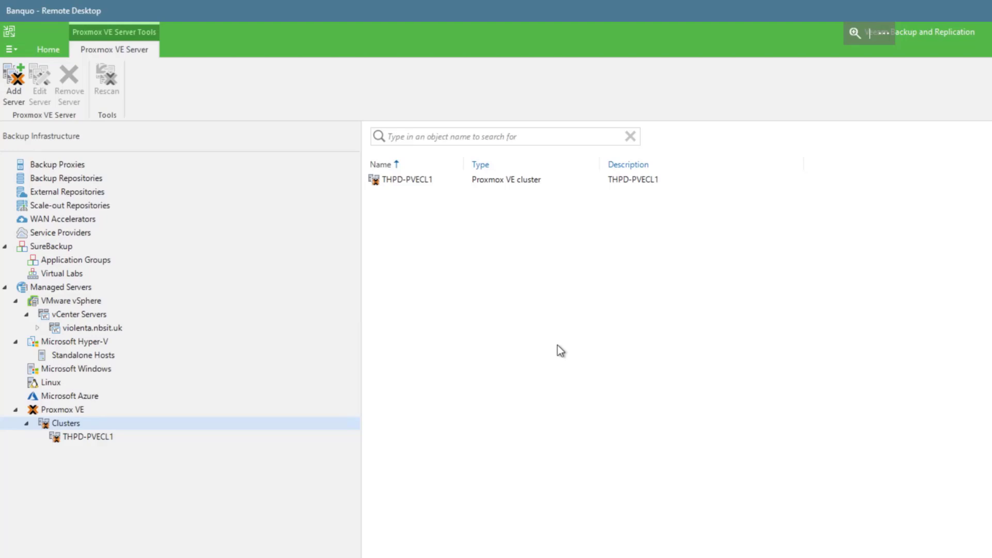
mouse_move(521, 305)
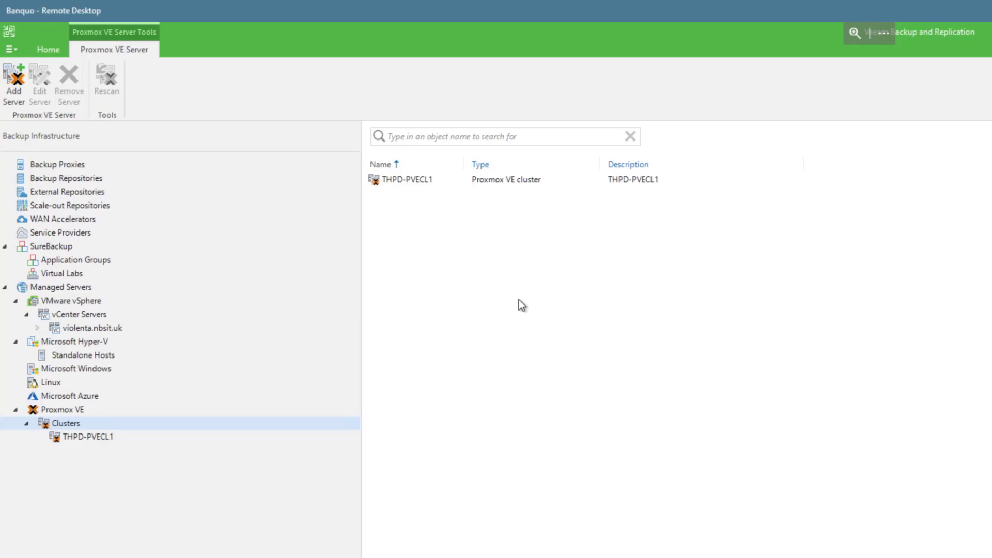
Show the THPD-PVECL1 nodes, then bring up the Backup Job virtual machine choices from Home.
left_click(88, 436)
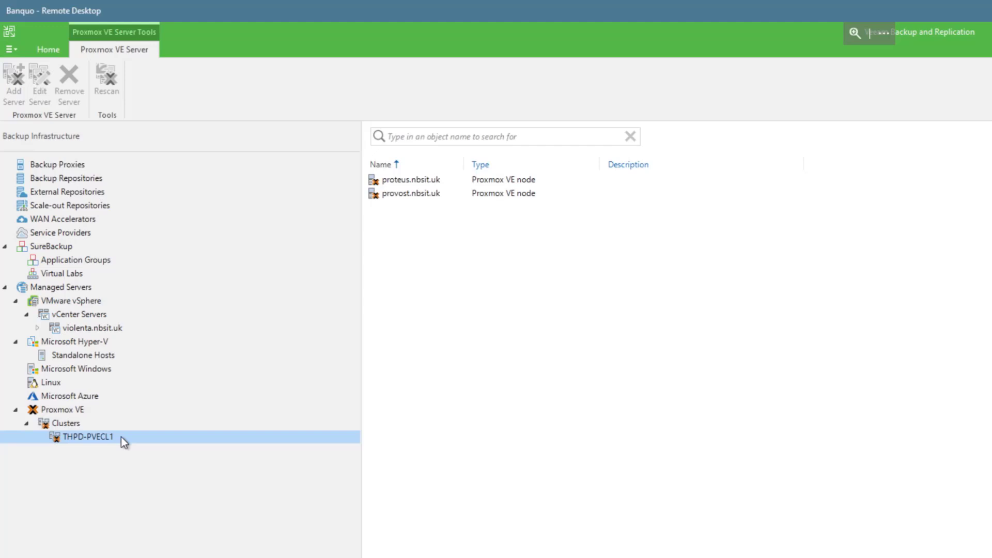
mouse_move(452, 224)
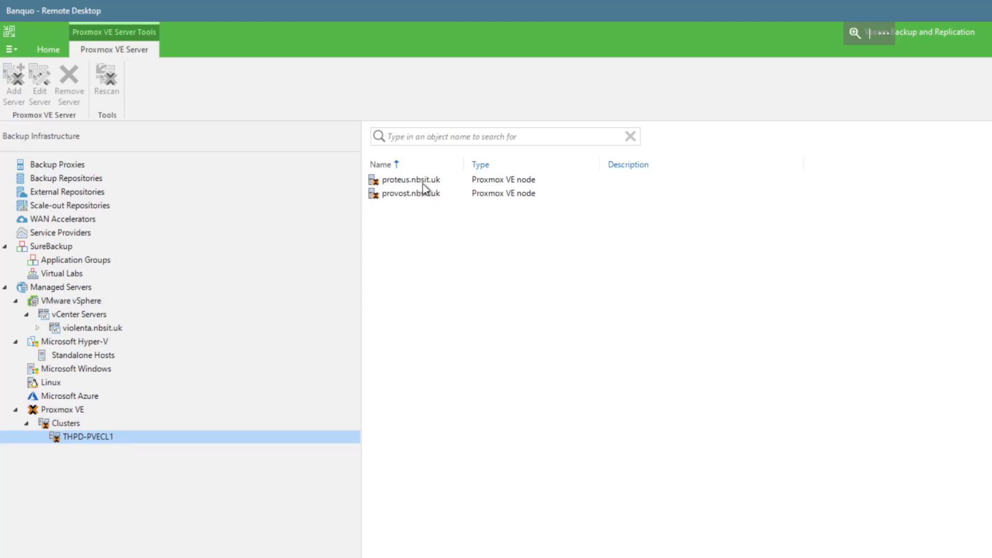
mouse_move(56, 180)
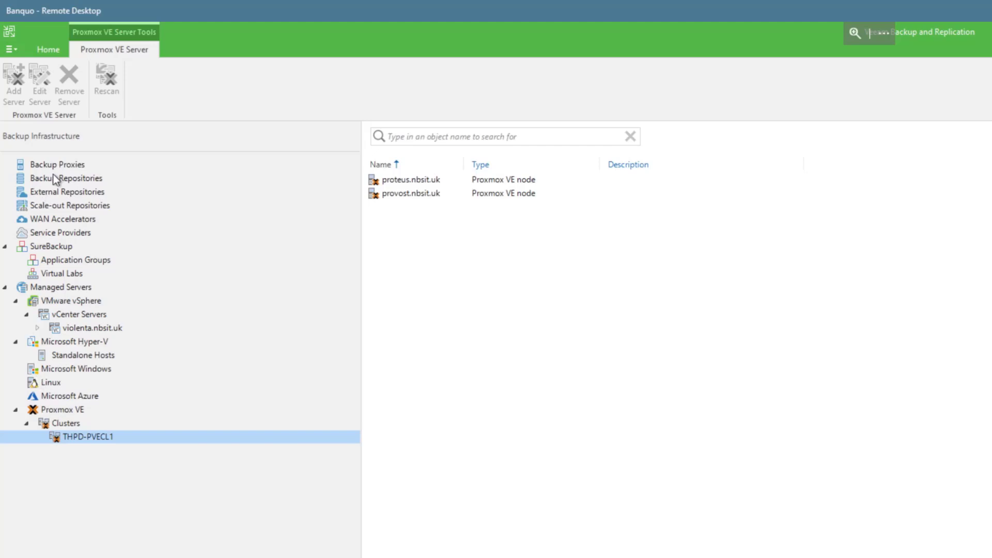
left_click(56, 164)
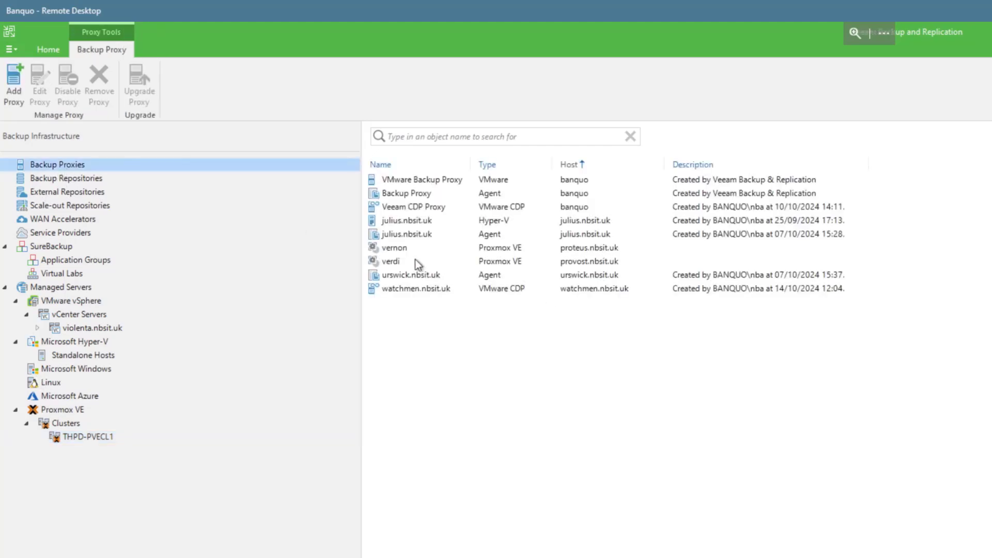
left_click(391, 261)
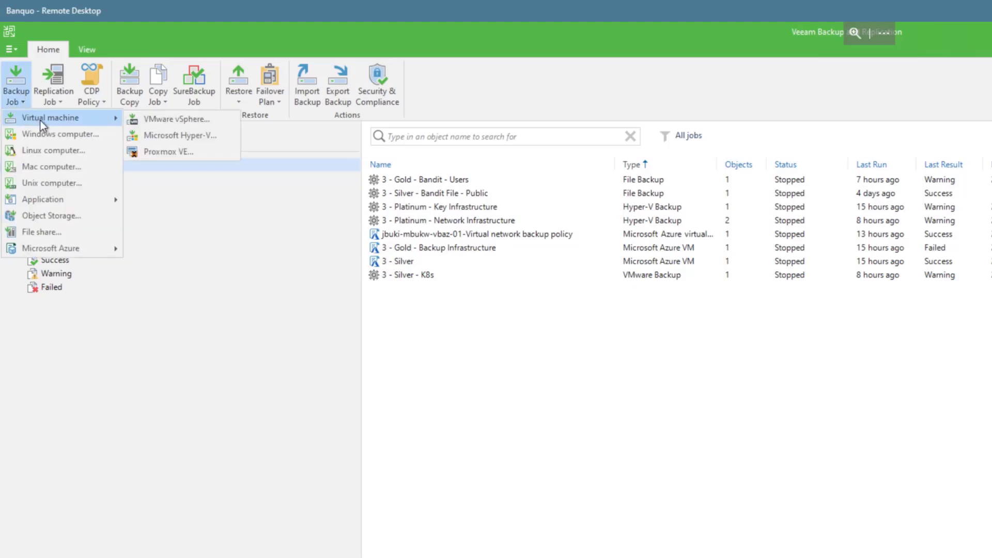
mouse_move(167, 152)
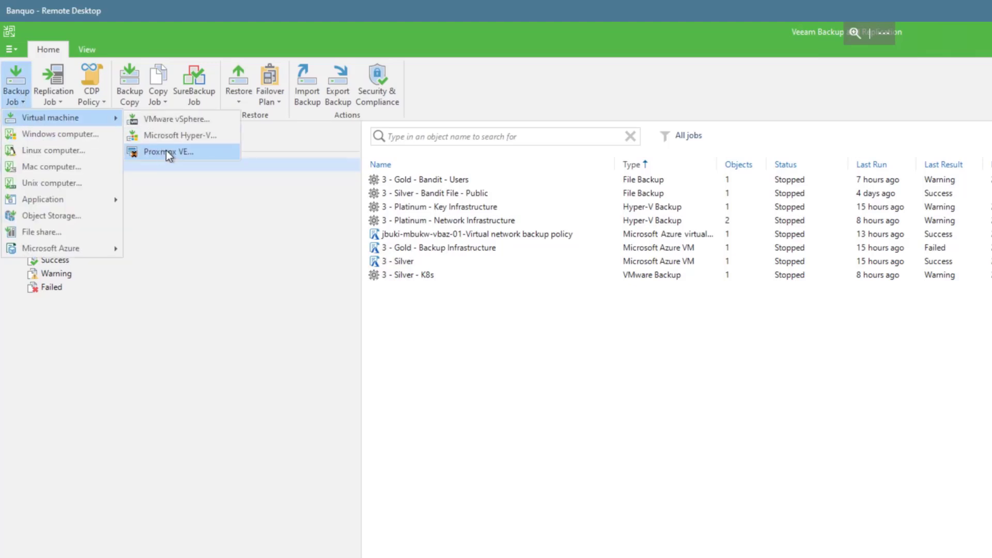
Create a Proxmox VE backup job named '3 - Silver - Proxmox' with no description.
left_click(169, 152)
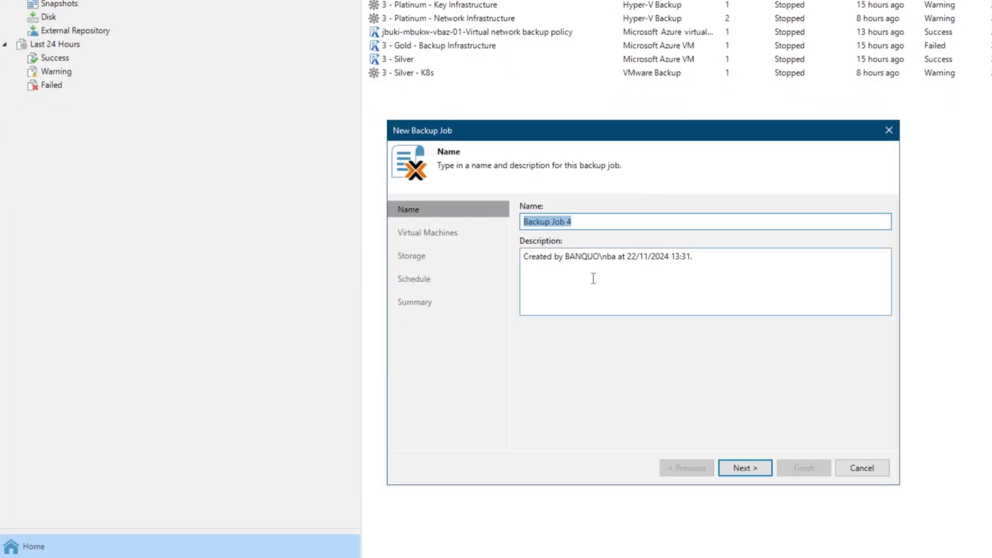
type("3 - Ba")
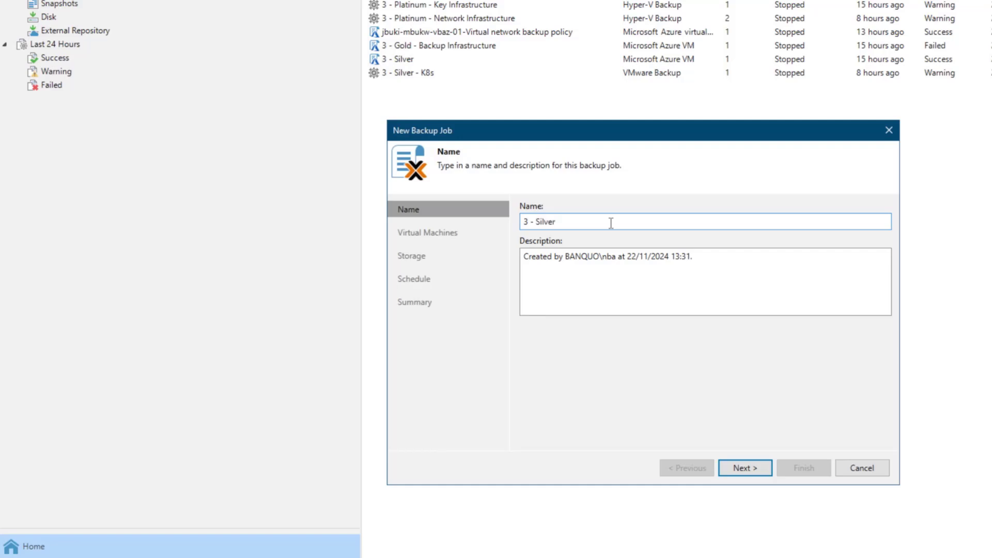
type("- Proxmox")
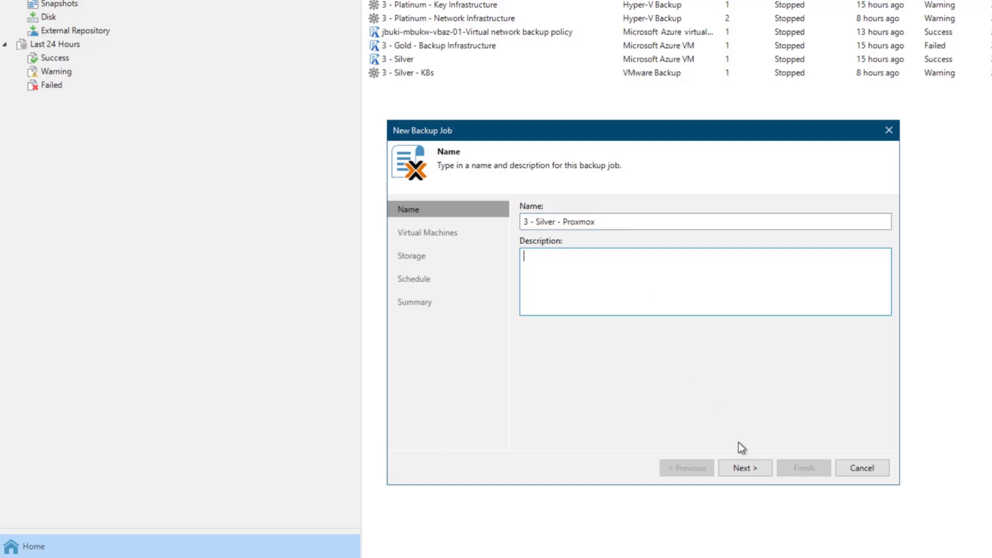
left_click(744, 468)
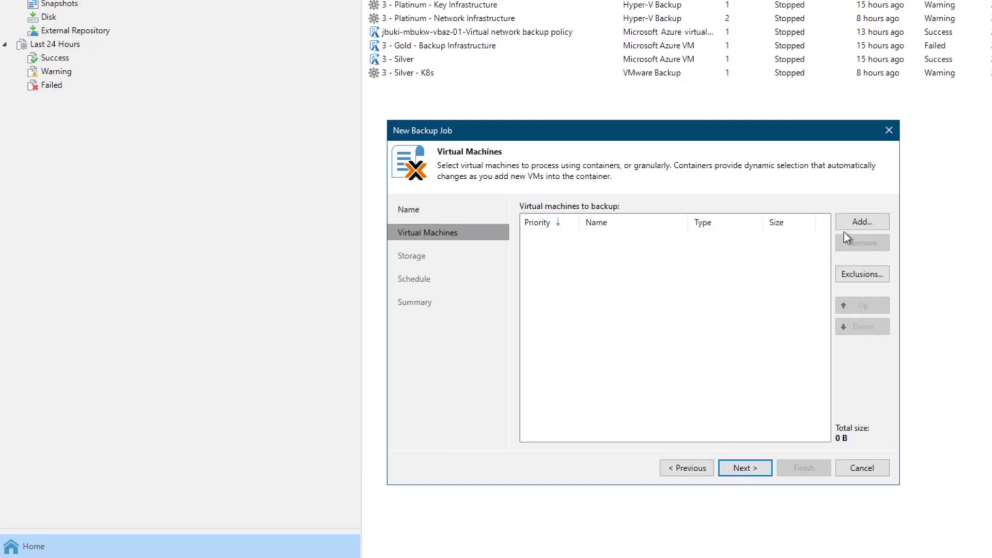
Add the dorcas VM from cluster THPD-PVECL1 to the job.
left_click(861, 221)
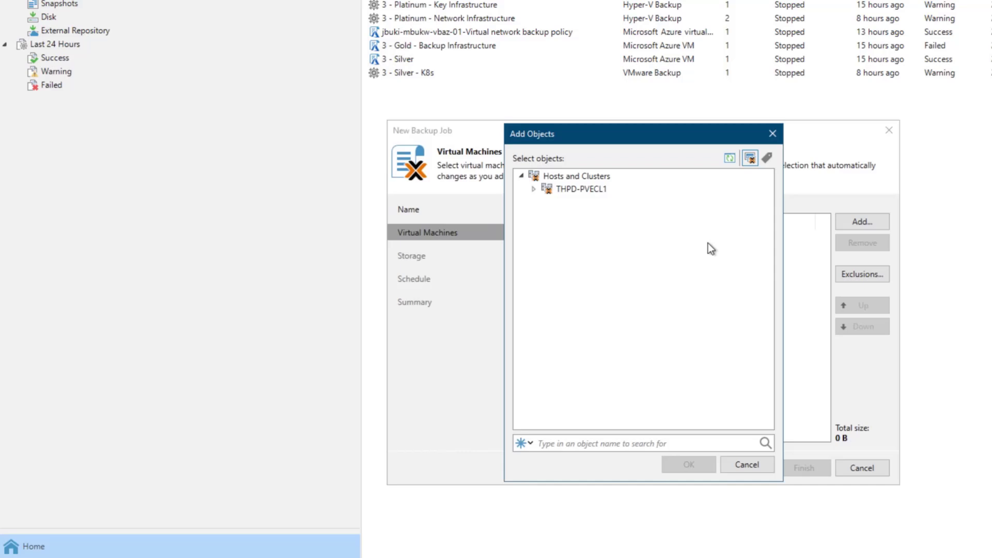
mouse_move(766, 157)
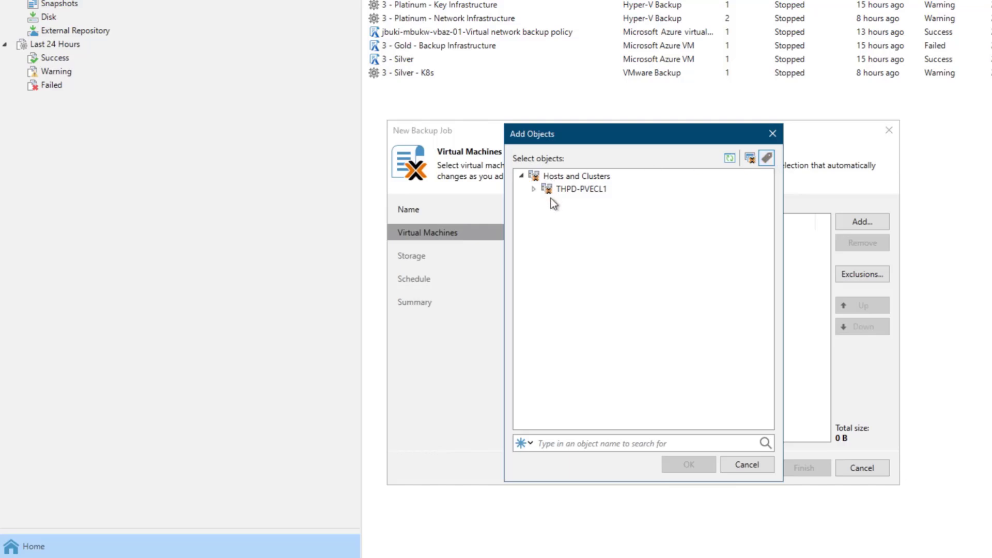
left_click(534, 189)
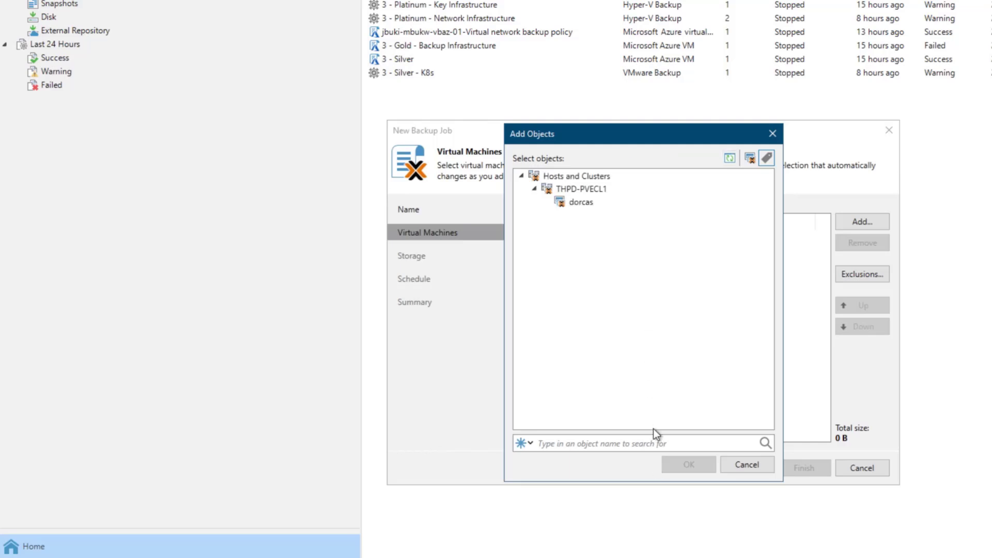
left_click(579, 202)
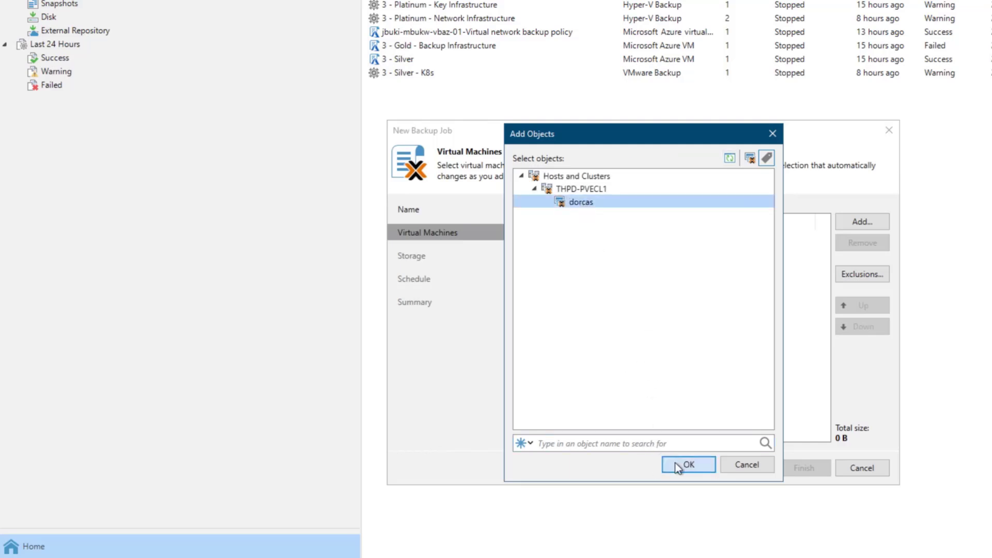
left_click(689, 465)
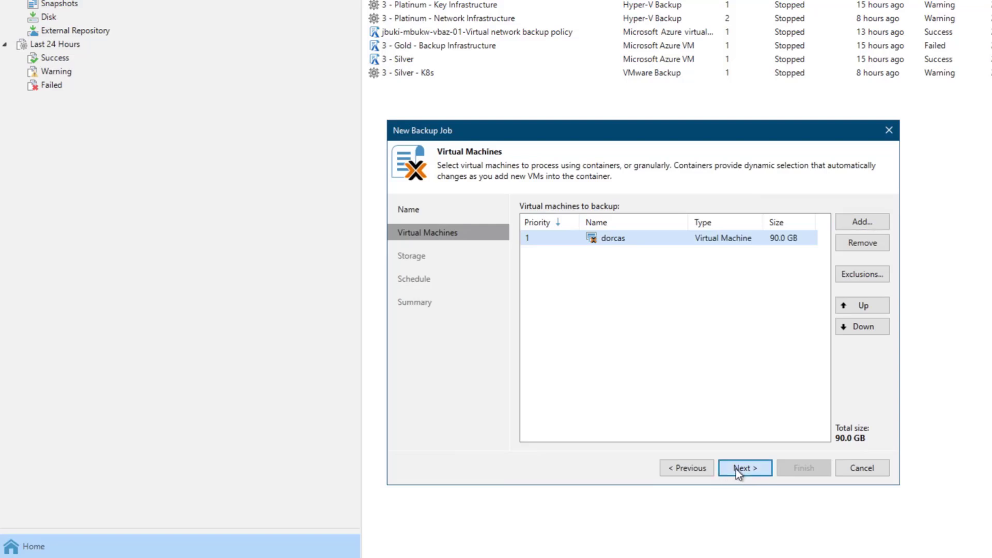
Store the job's backups in Veeam_Local_Repository.
left_click(745, 468)
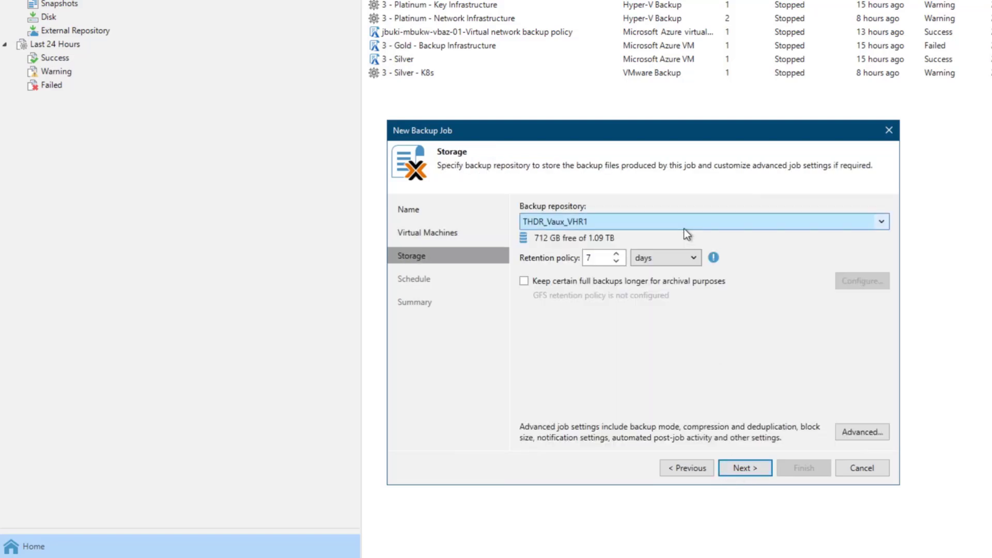
left_click(881, 222)
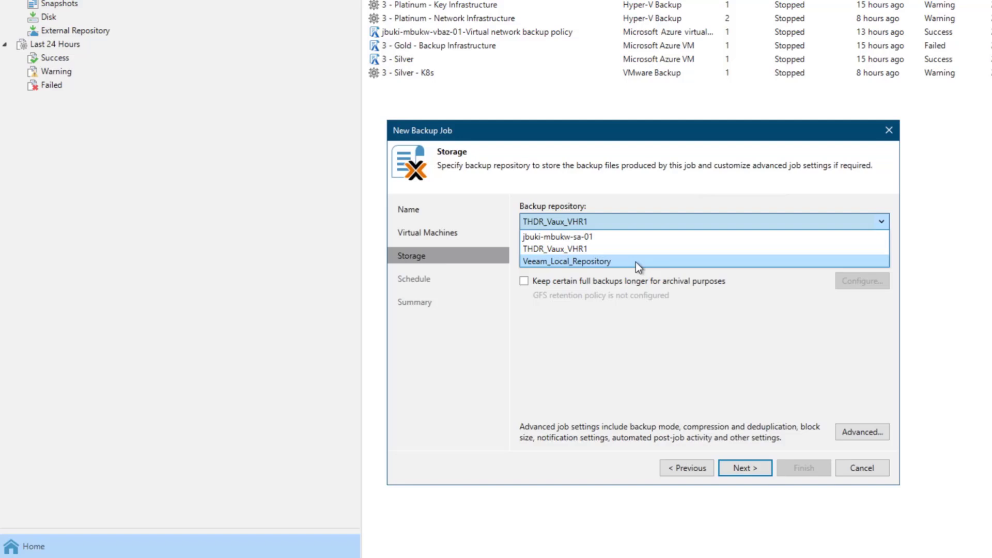
left_click(566, 261)
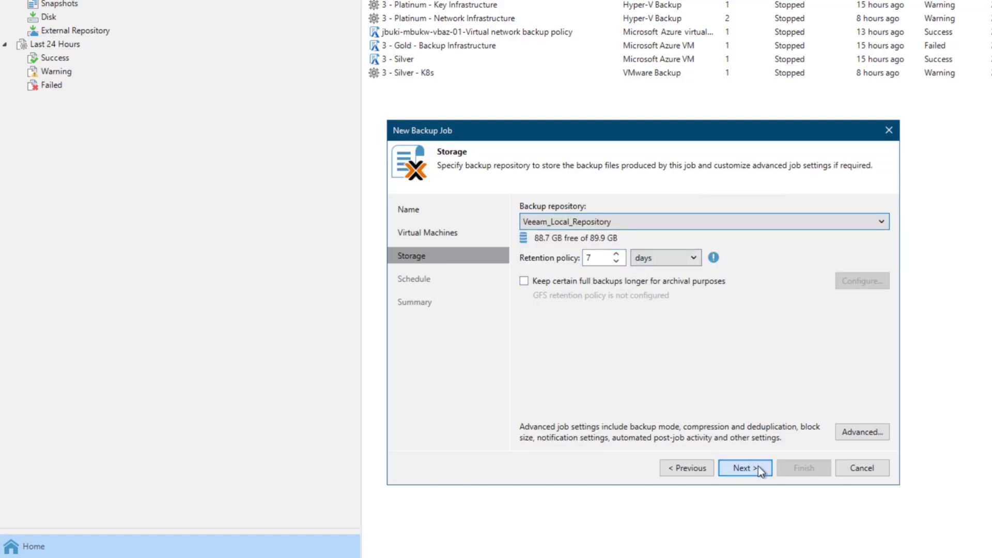
Schedule the job daily at 23:00, save it, and run it on finish.
left_click(745, 467)
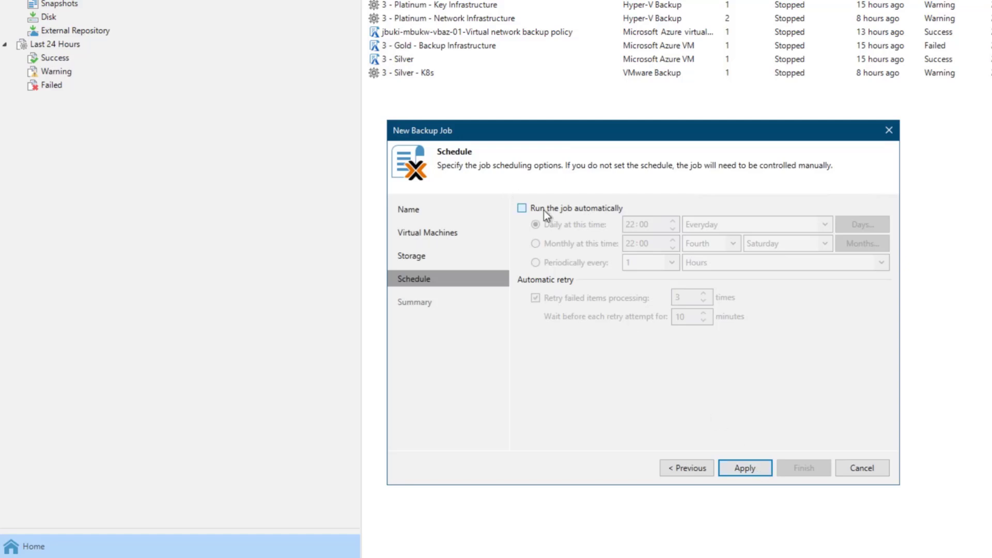
left_click(522, 208)
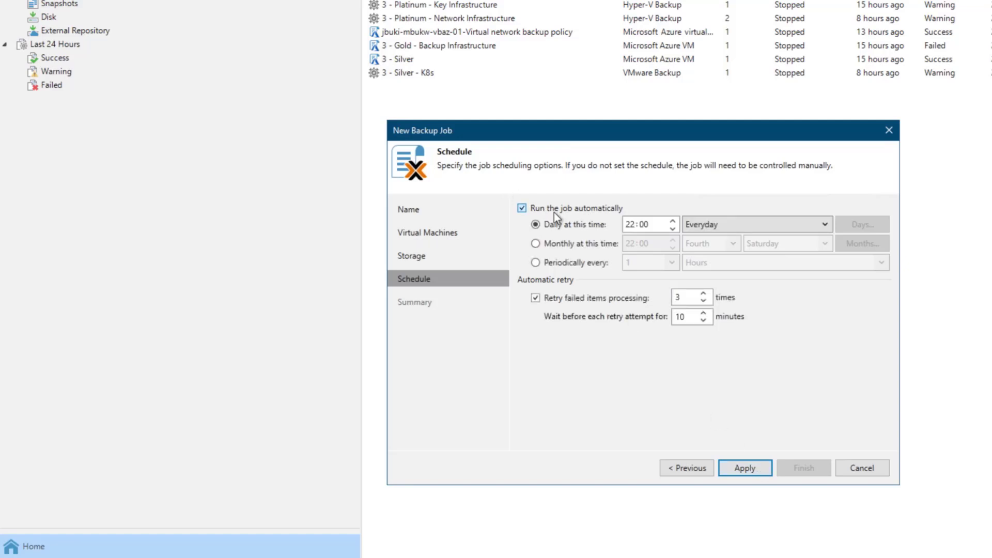
left_click(632, 224)
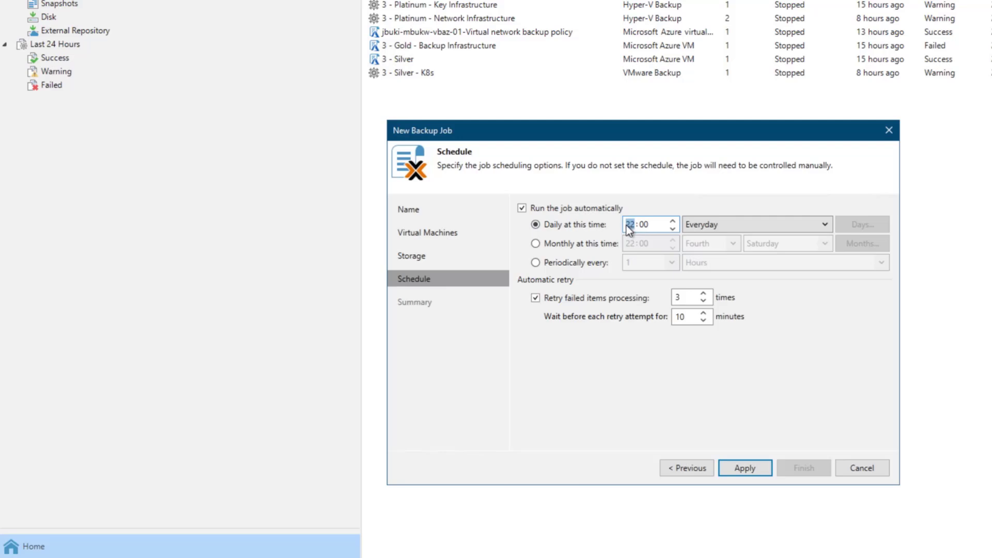
left_click(672, 221)
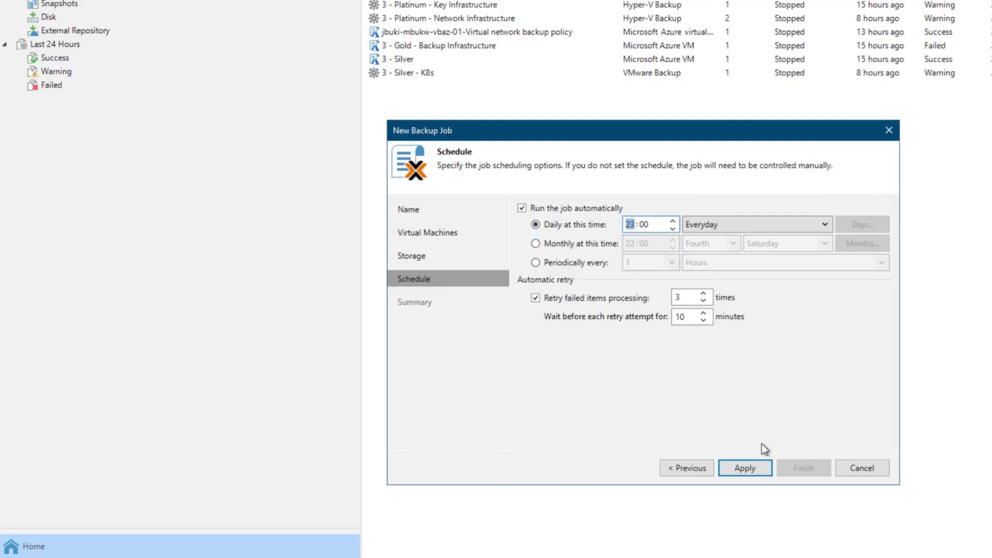
left_click(745, 468)
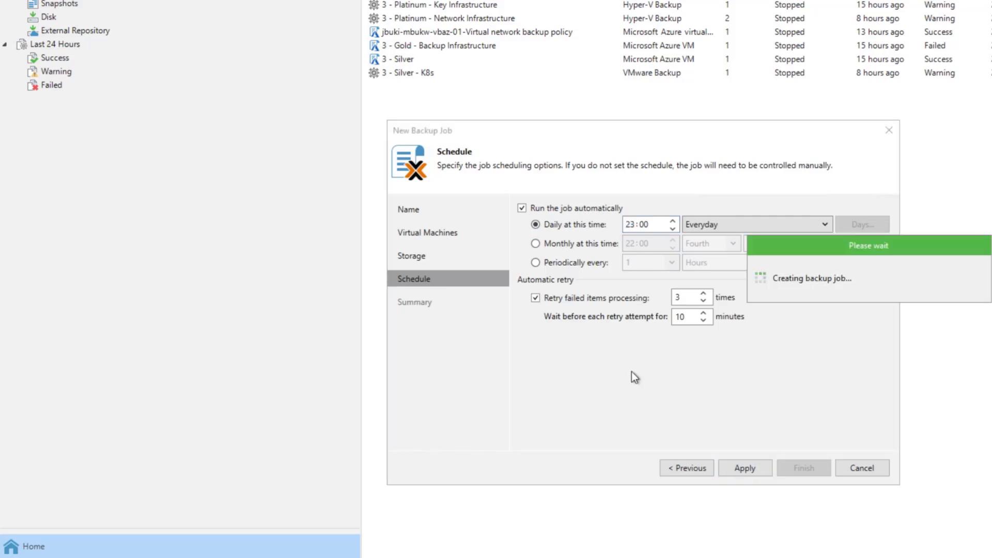
left_click(745, 468)
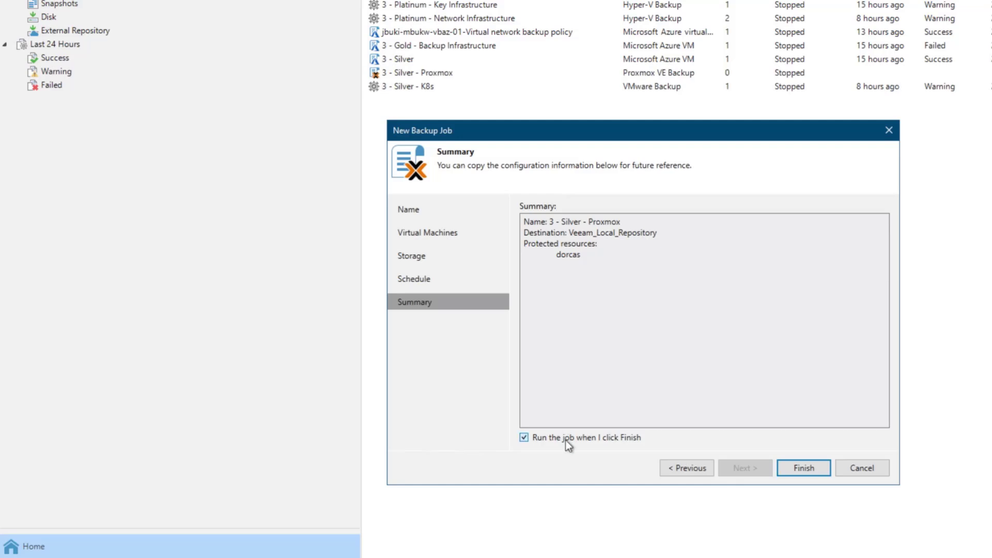
left_click(804, 468)
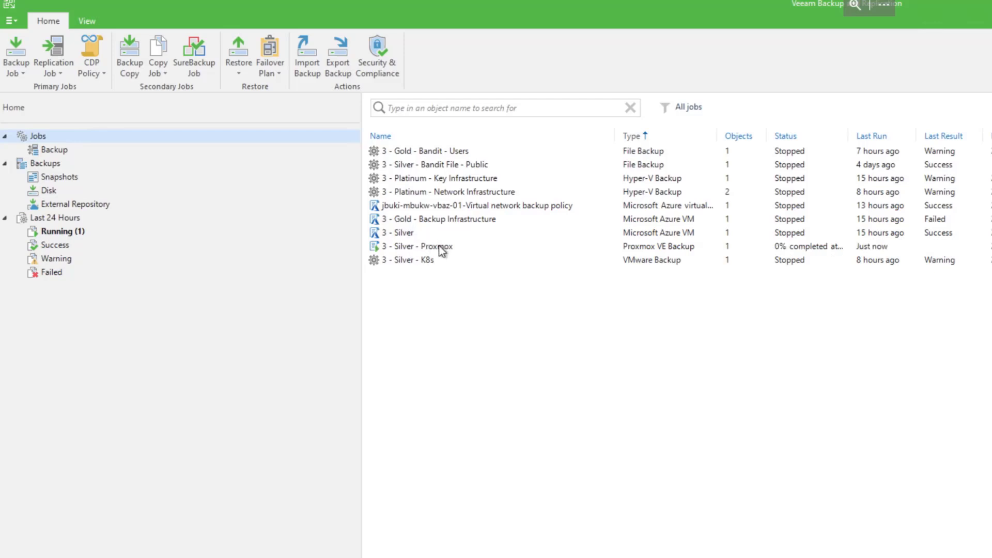
Watch 3 - Silver - Proxmox back up dorcas's 89.3 GB successfully, then close the report.
left_click(418, 246)
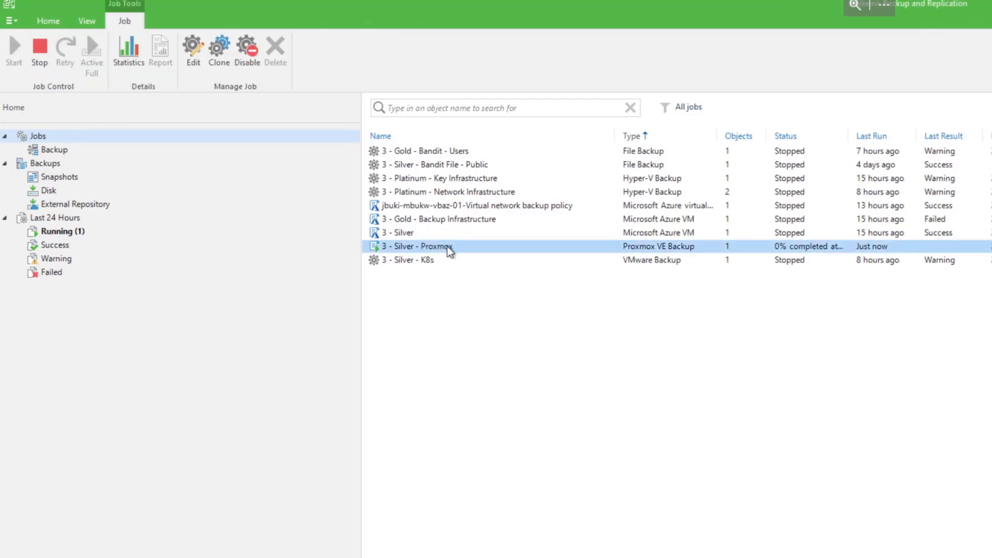
double_click(416, 247)
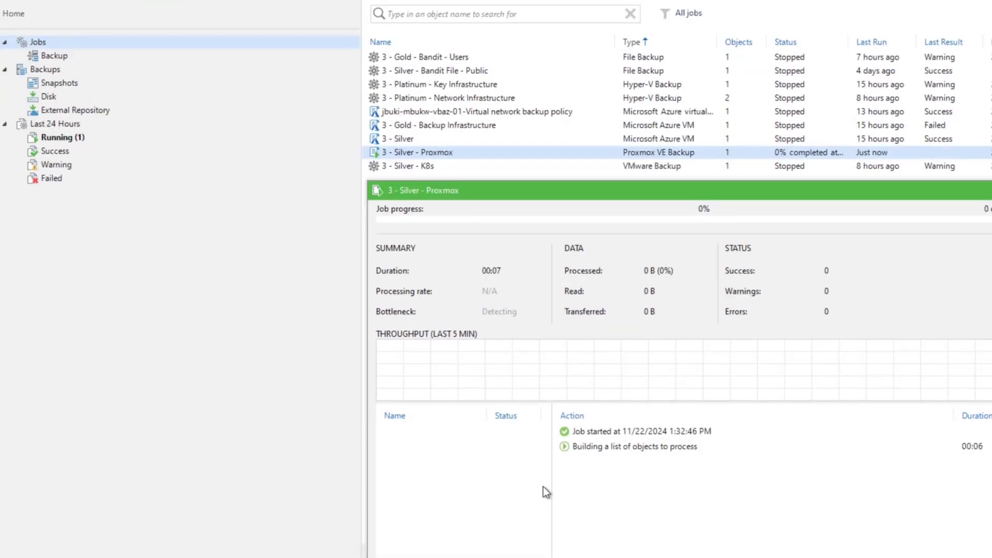
double_click(420, 152)
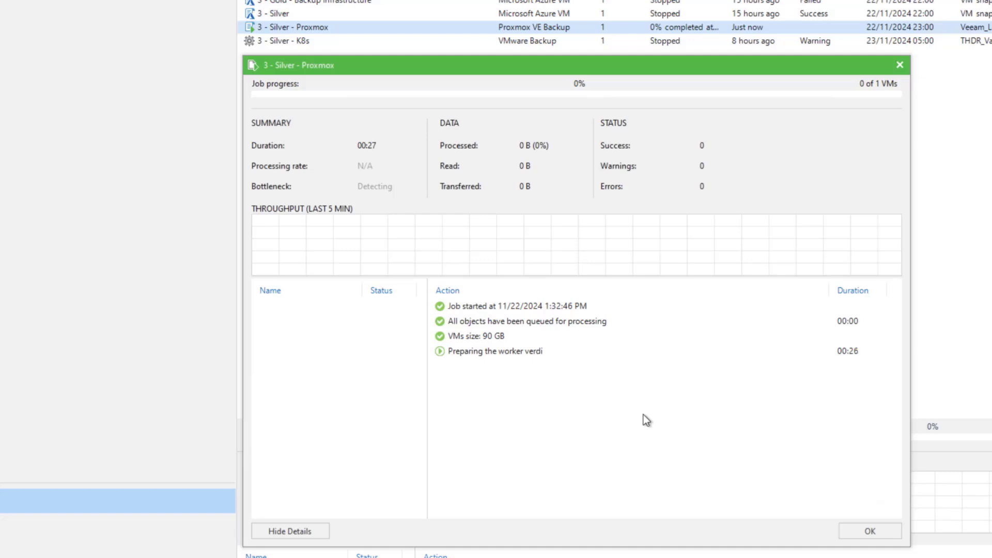
mouse_move(624, 412)
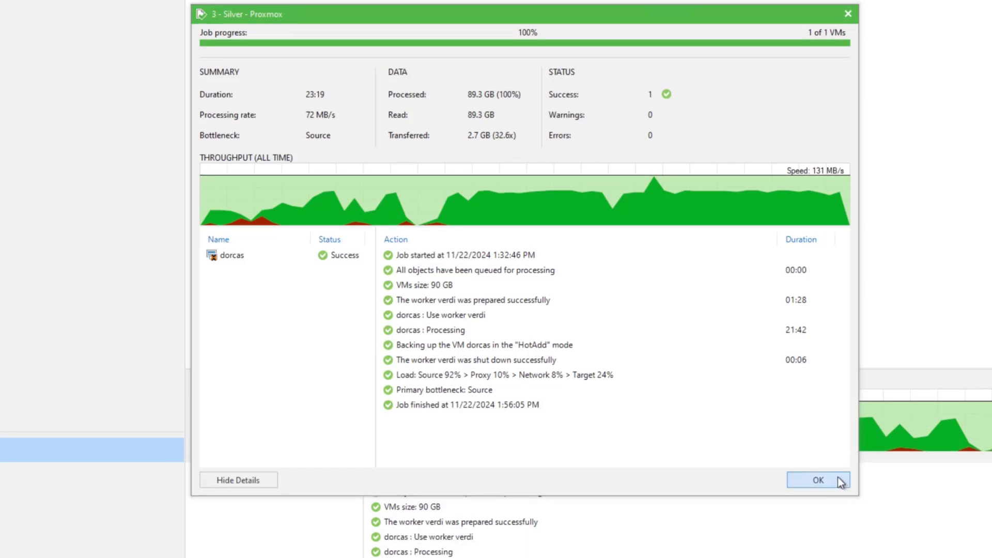
left_click(818, 480)
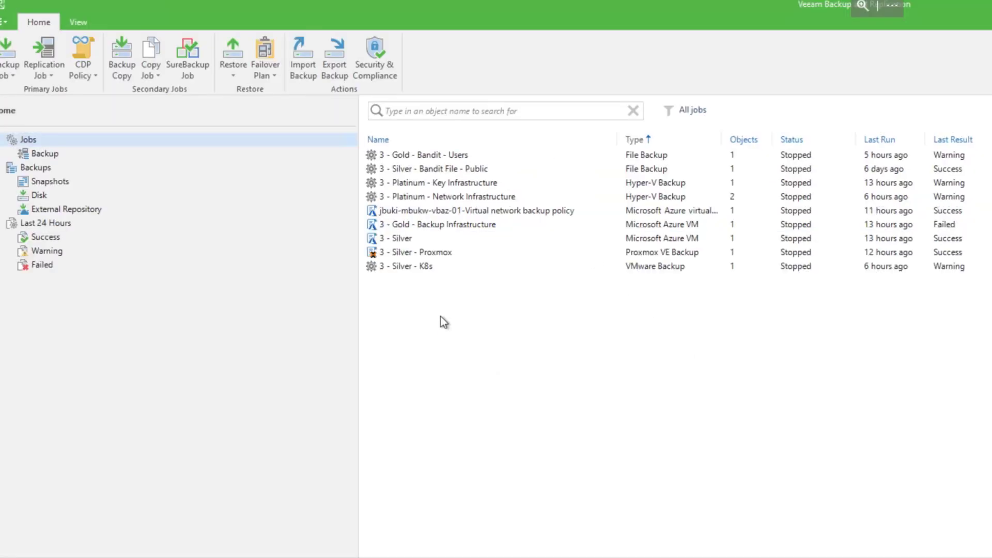
mouse_move(310, 275)
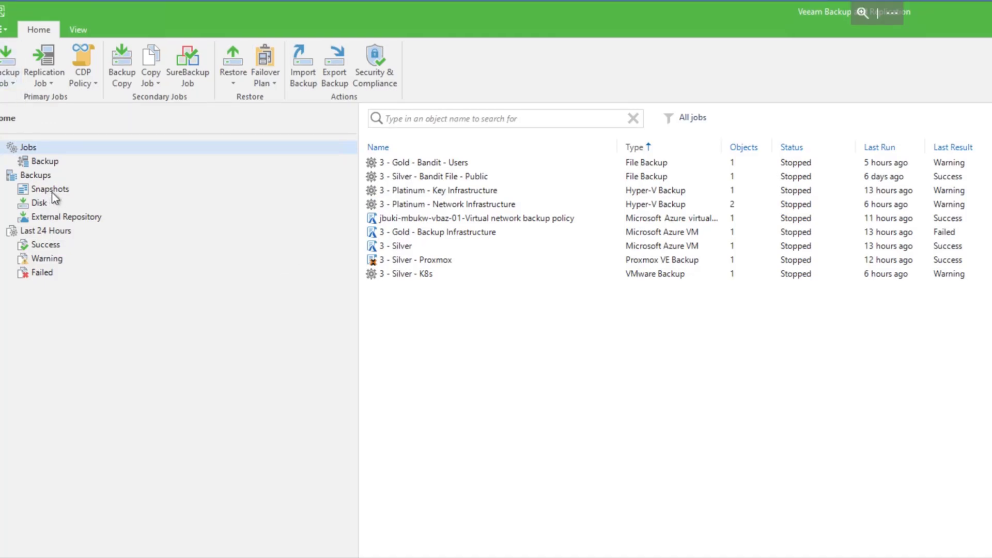
Select dorcas under 3 - Silver - Proxmox in Backups > Disk and show its restore options.
left_click(39, 203)
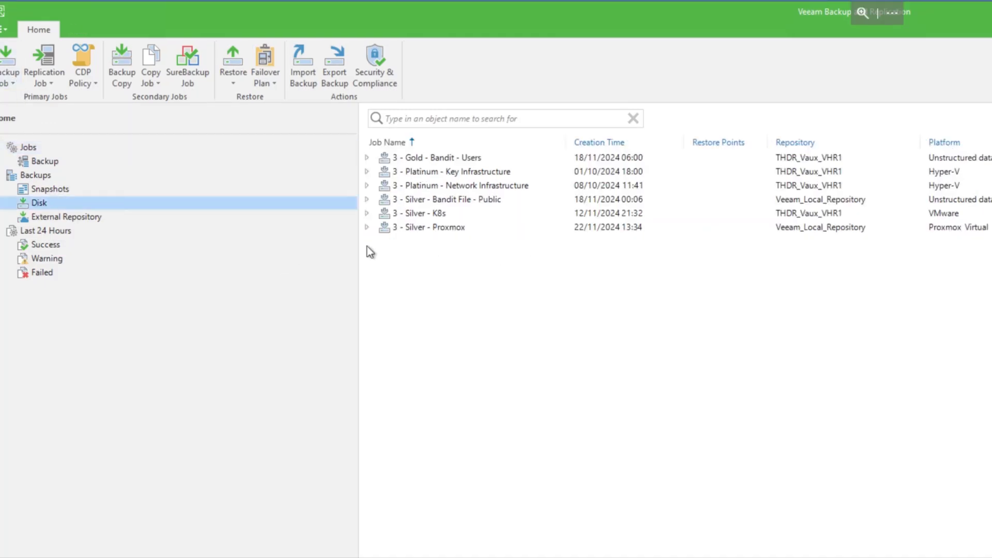
left_click(367, 227)
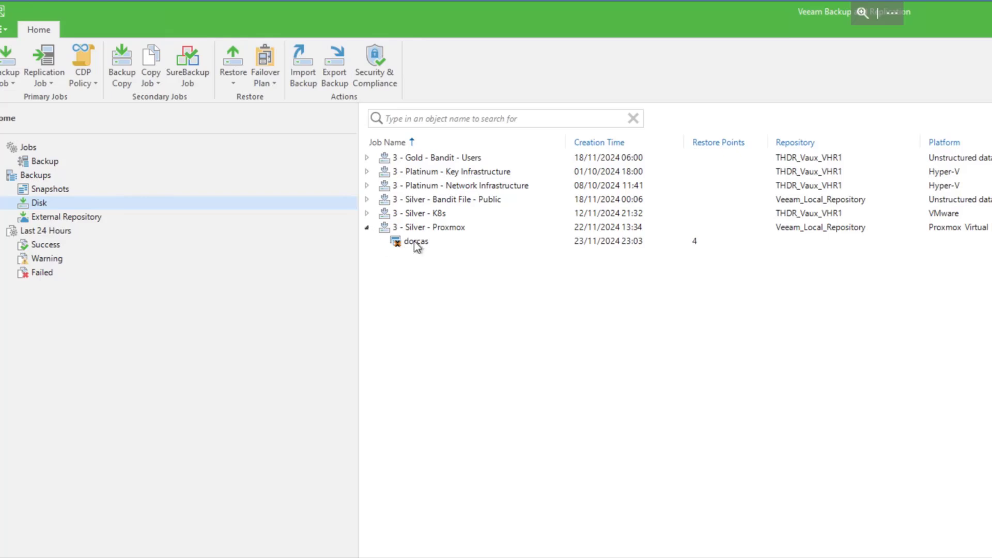
left_click(415, 242)
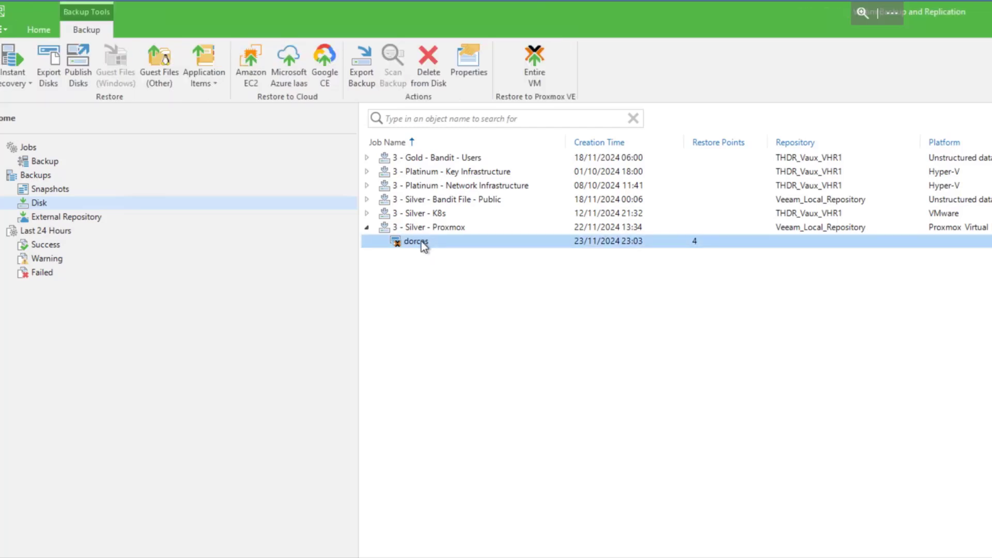
left_click(14, 67)
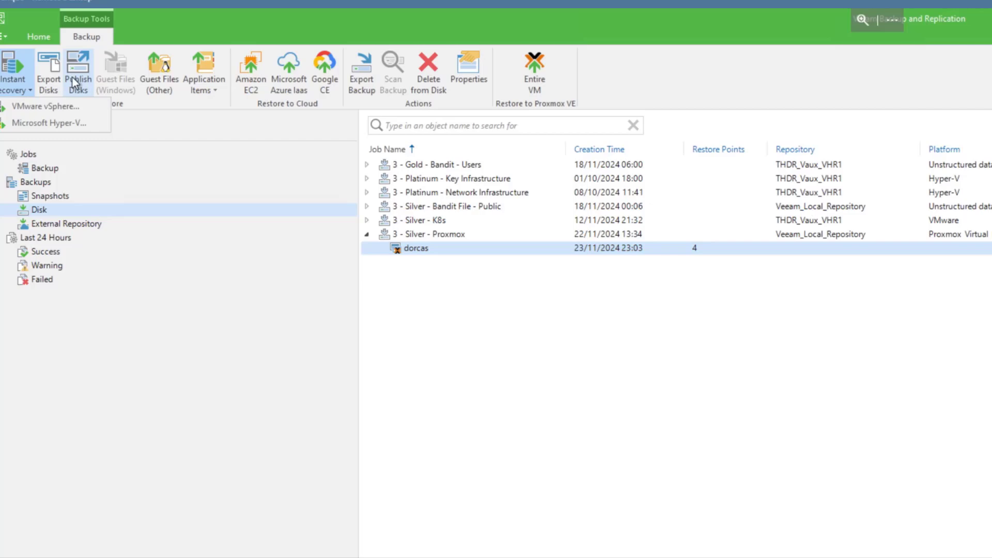
mouse_move(203, 70)
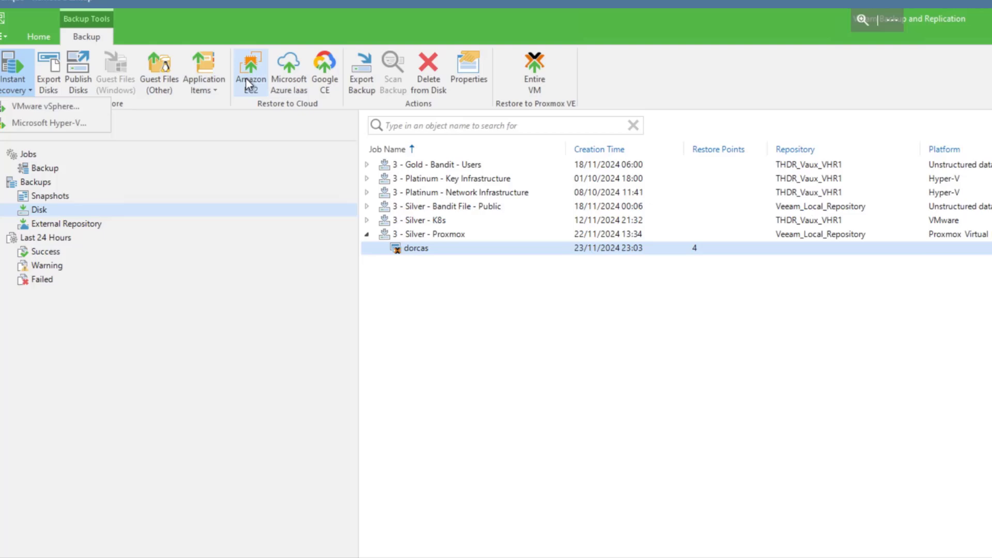
mouse_move(325, 67)
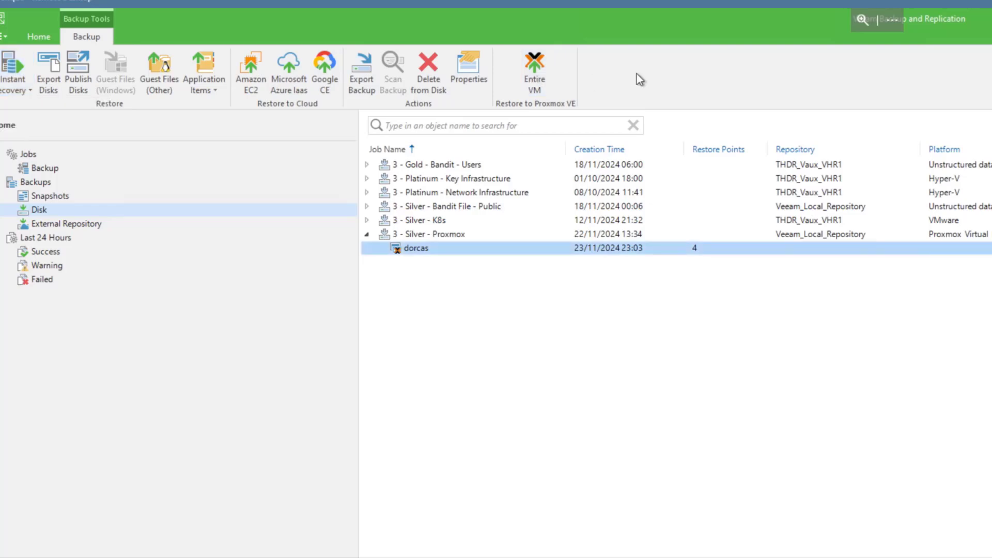
mouse_move(471, 268)
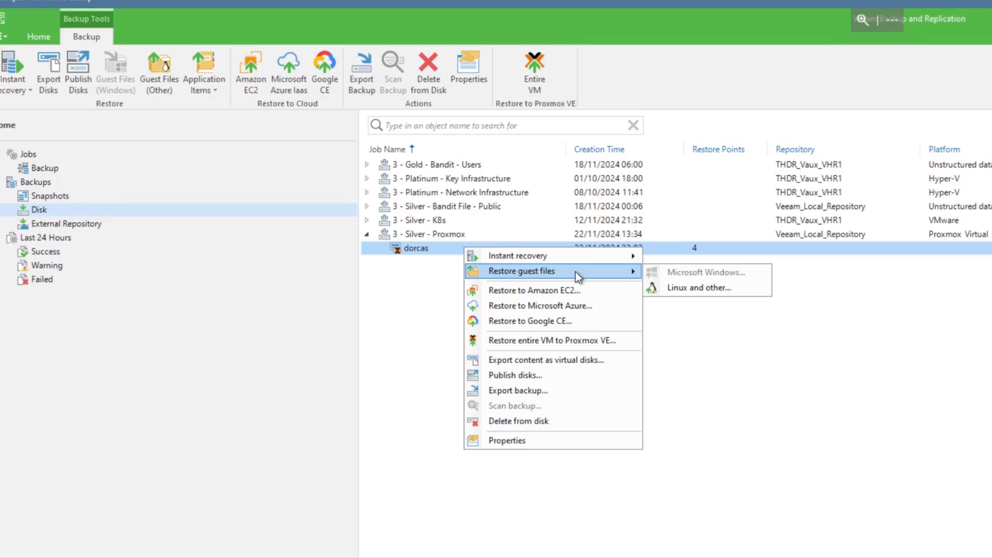
Run a Linux guest file restore for dorcas using the latest restore point and helper server.
left_click(598, 361)
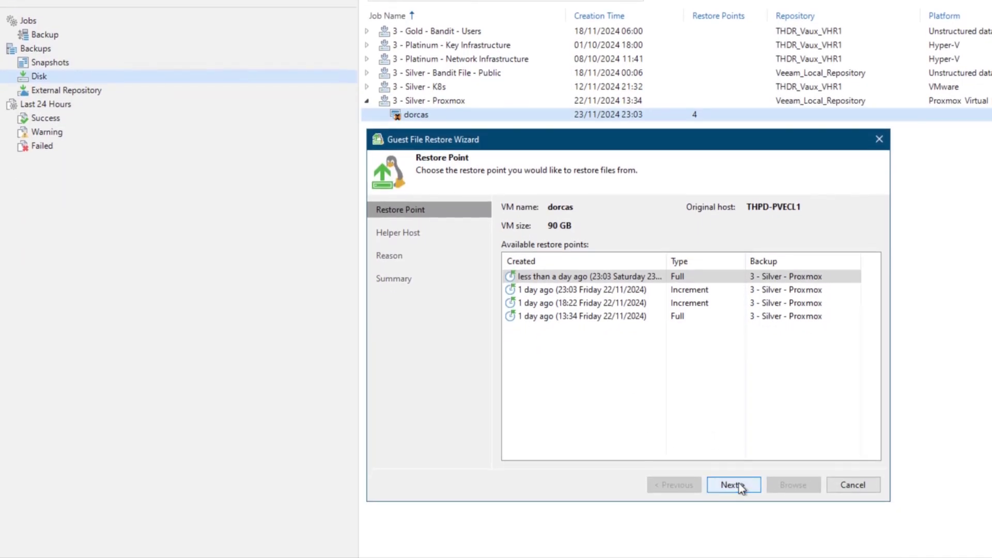
left_click(733, 485)
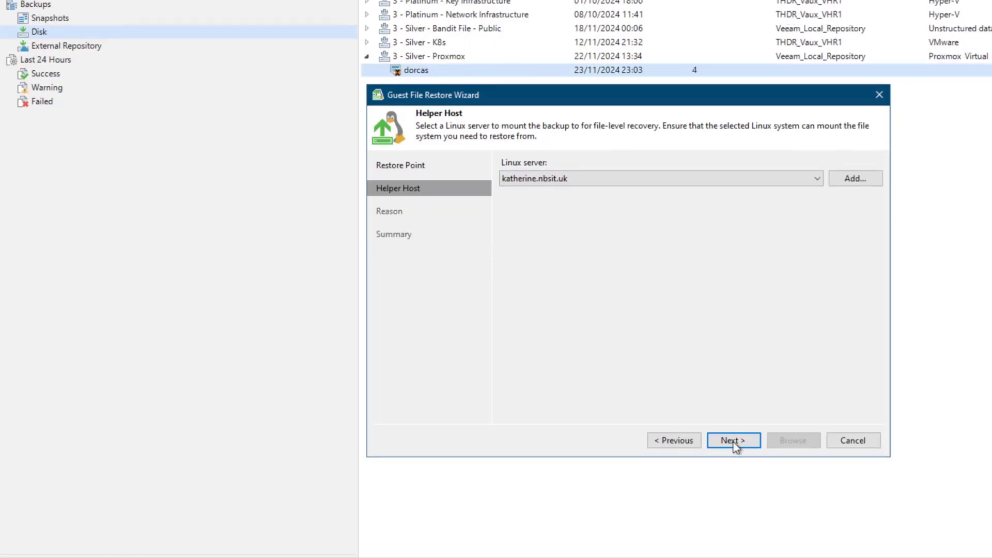
left_click(733, 440)
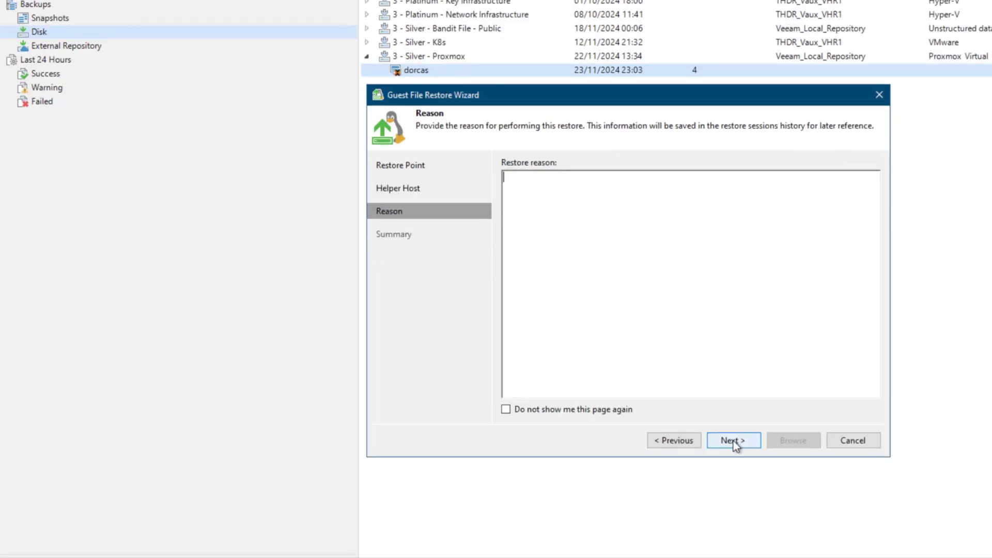
left_click(733, 441)
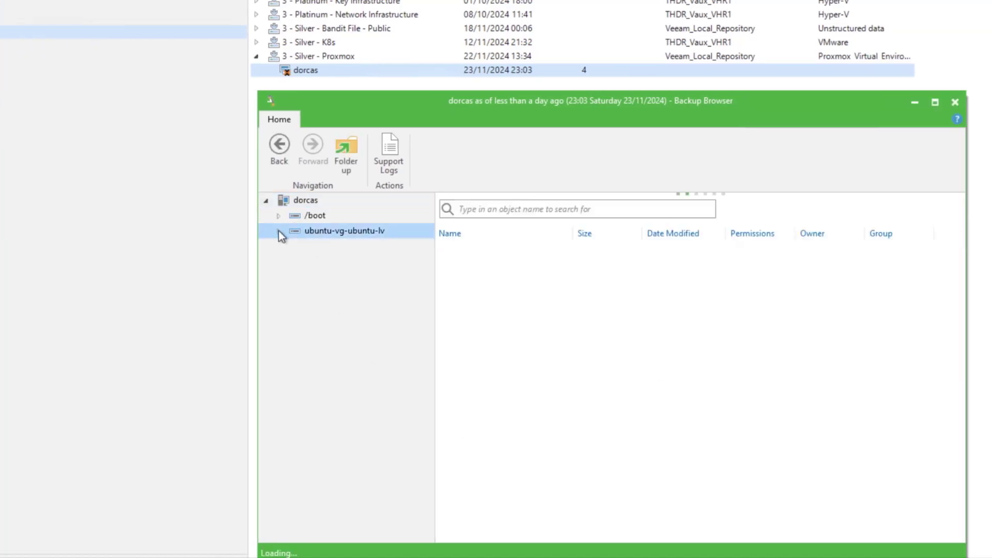
Browse ubuntu-vg-ubuntu-lv to /home/jb and select .bashrc for restore.
left_click(278, 231)
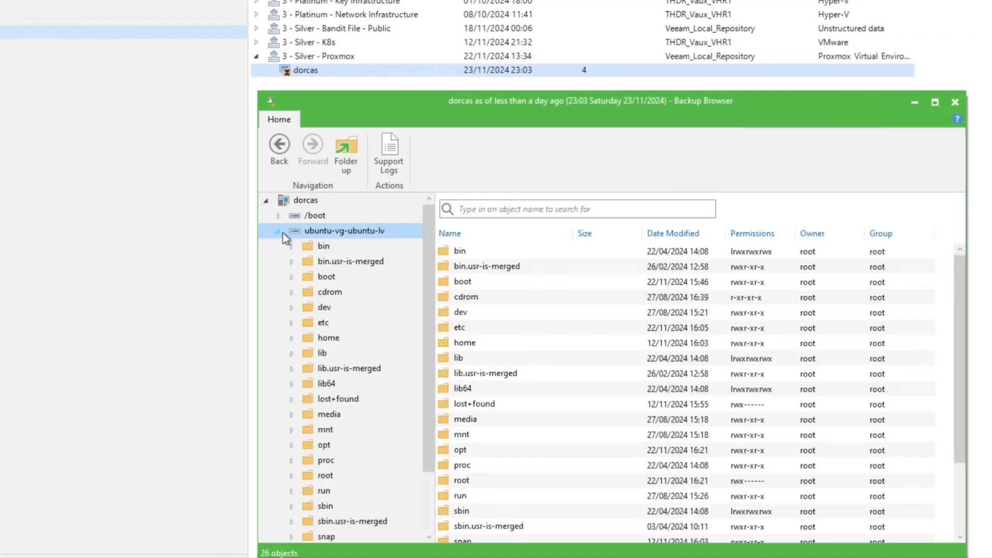
left_click(329, 338)
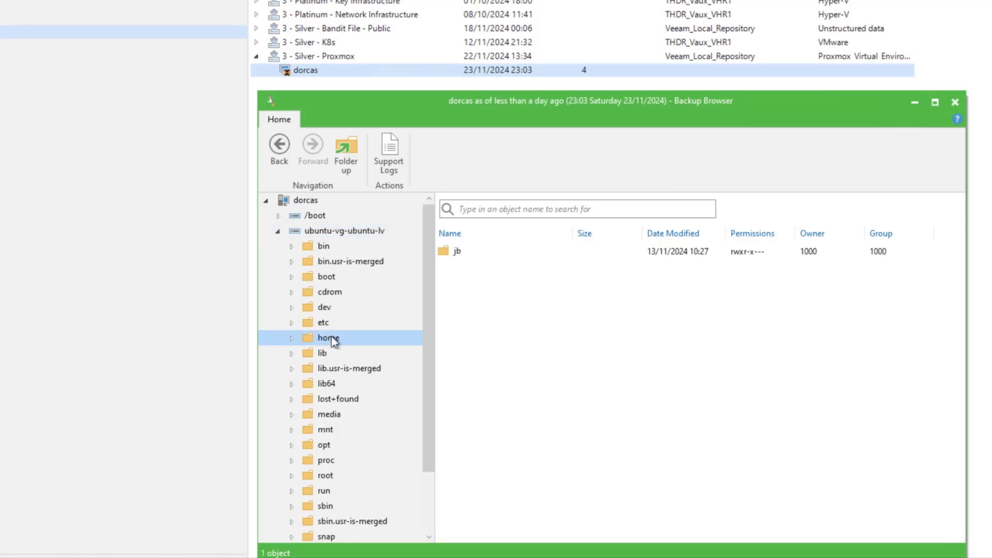
double_click(327, 338)
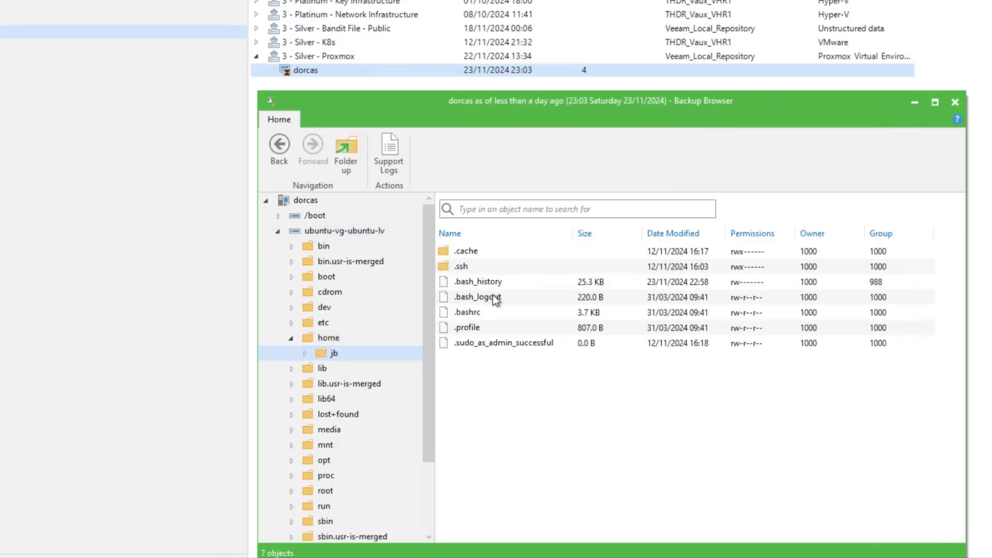
left_click(467, 312)
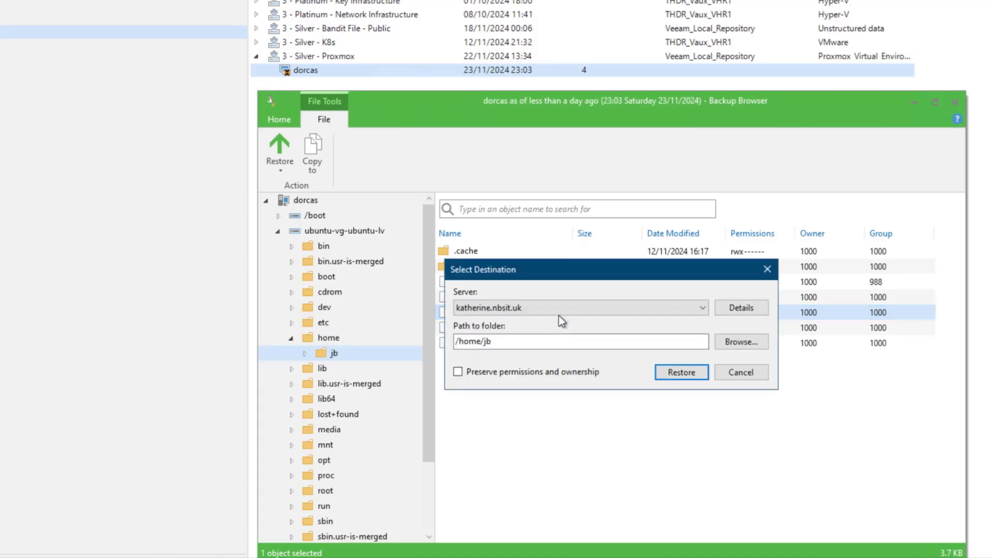
Restore .bashrc to katherine.nbsit.uk:/home/jb, replacing the existing file, and close the report.
left_click(579, 341)
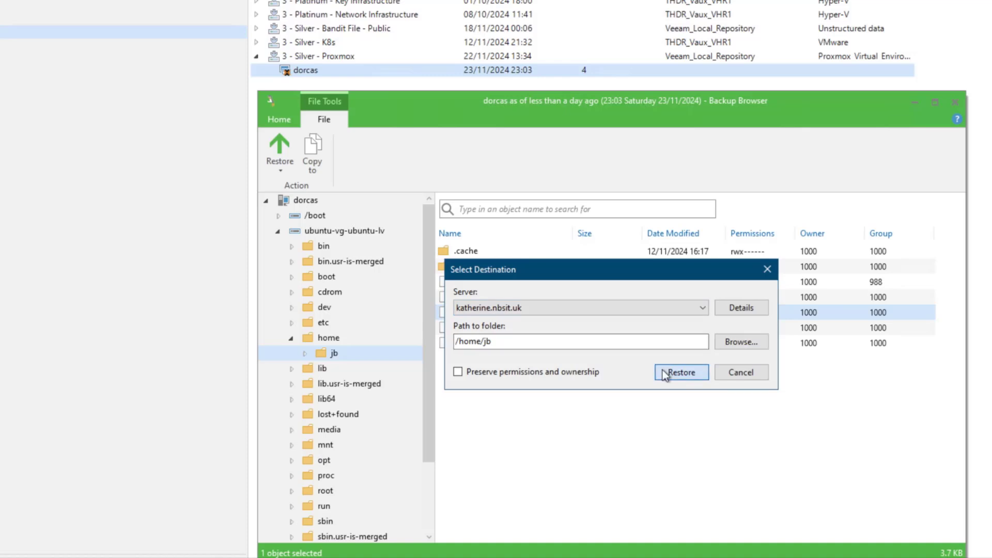
left_click(681, 372)
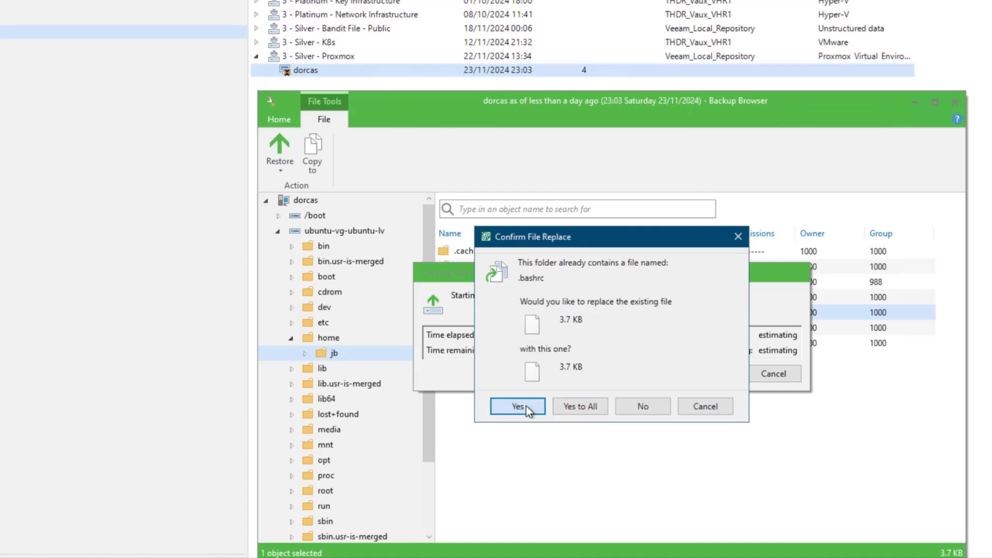
left_click(517, 406)
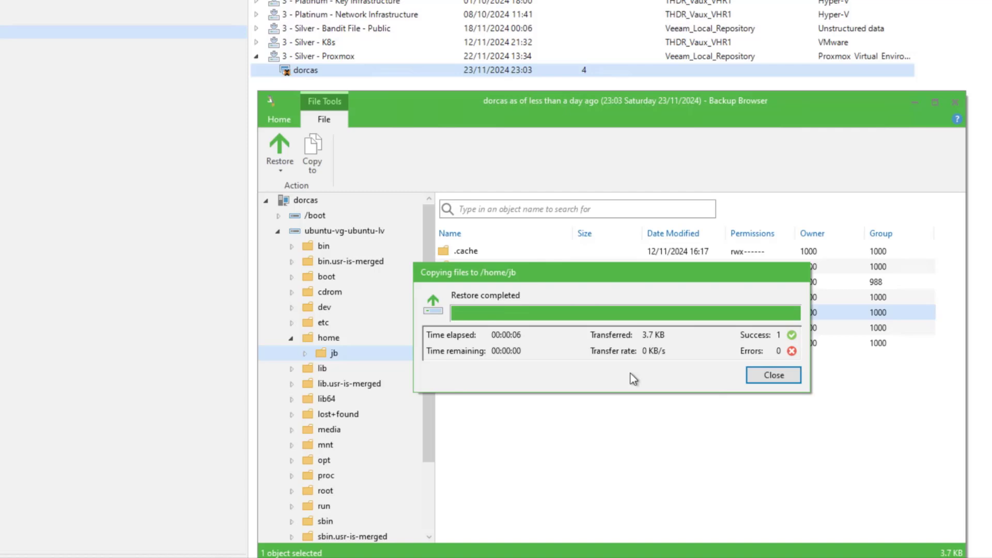
mouse_move(803, 395)
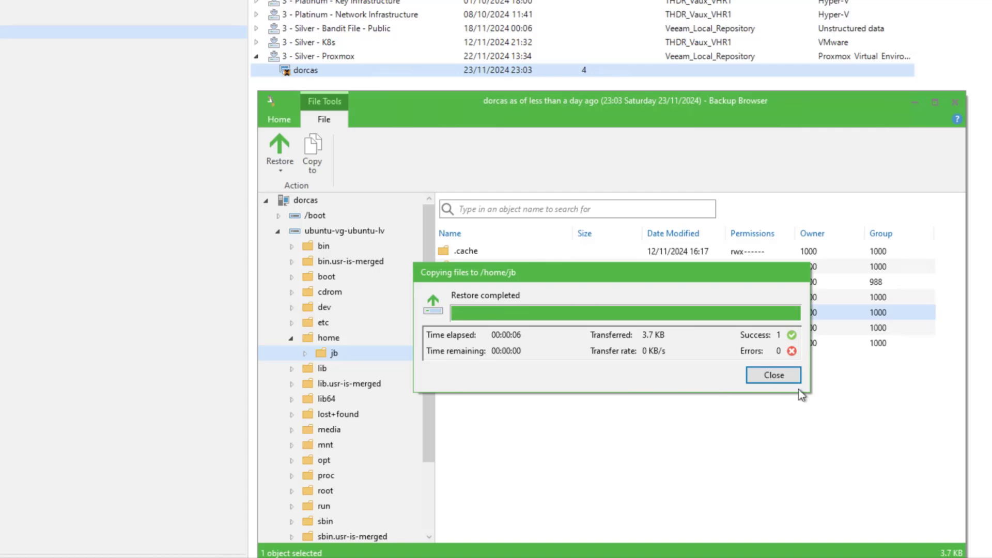
left_click(773, 375)
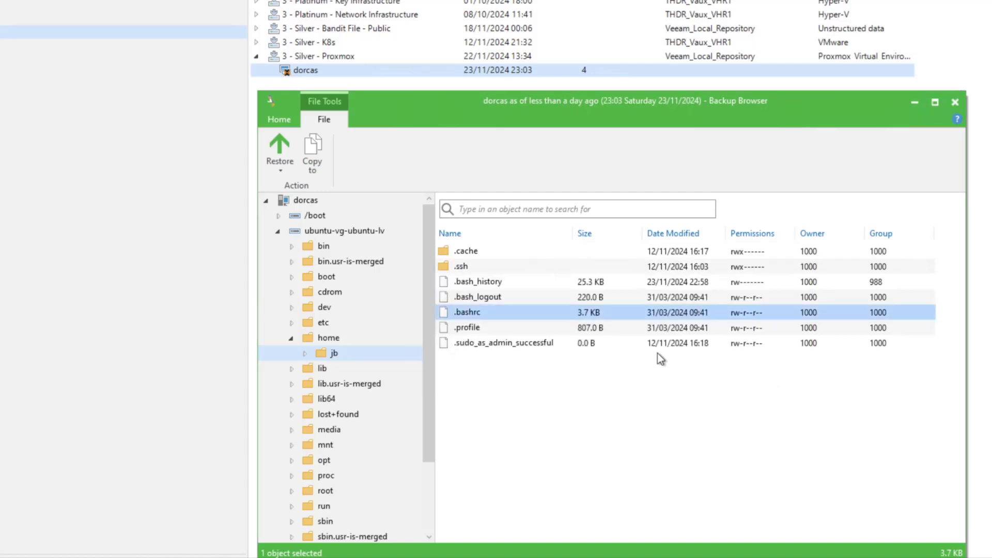
mouse_move(669, 418)
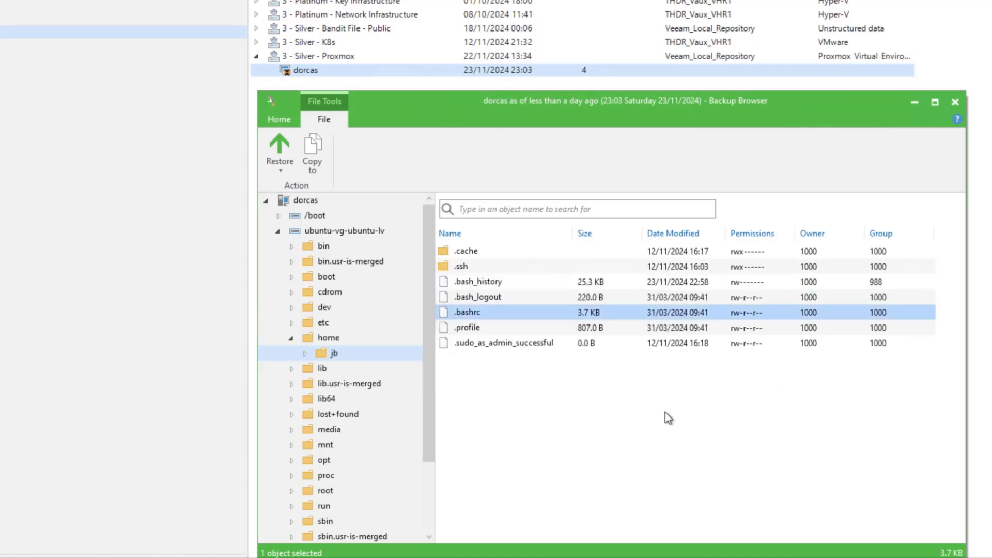